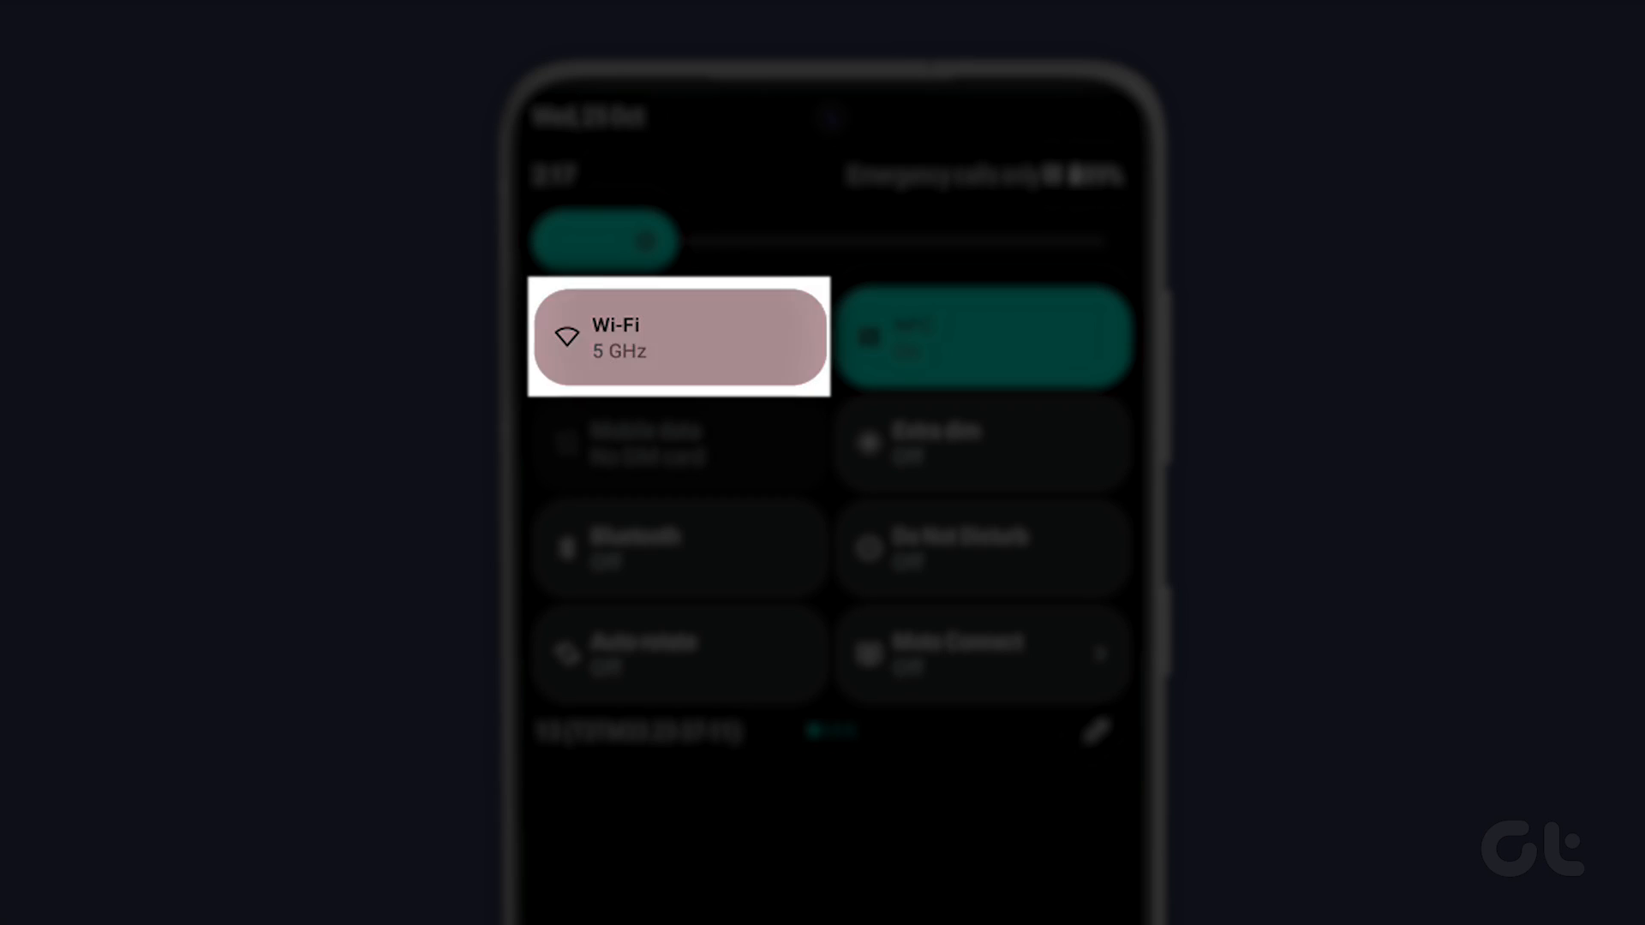
# Toggle Wi-Fi off and back on from the Quick Settings tile to reconnect on 5 GHz.
pyautogui.click(678, 336)
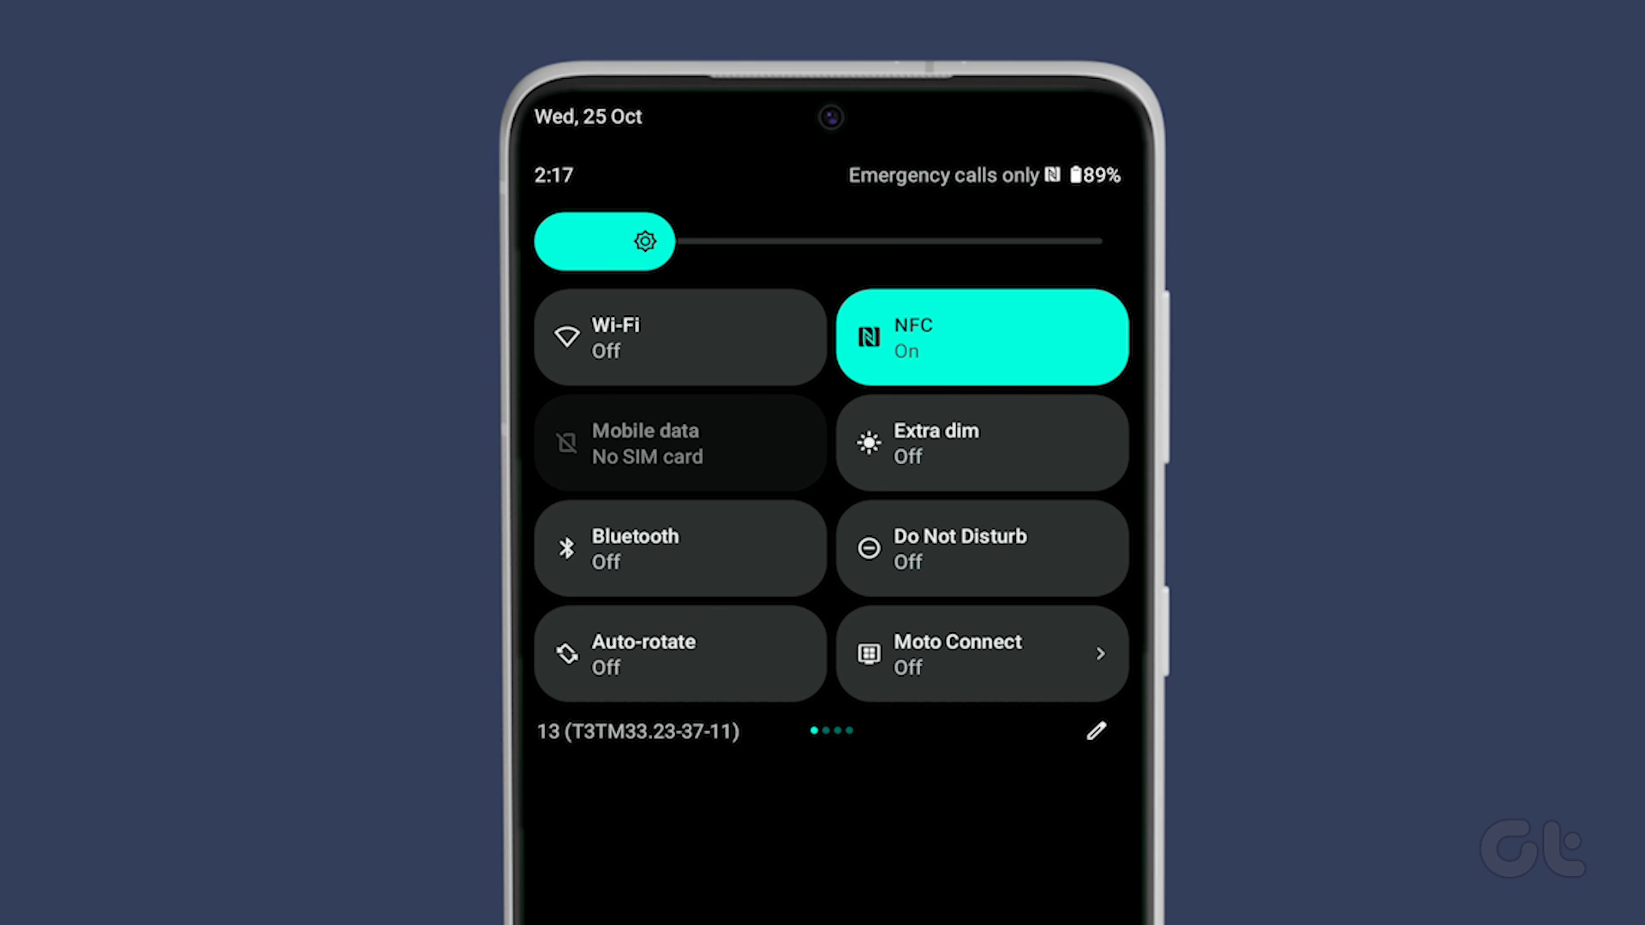
pyautogui.click(679, 337)
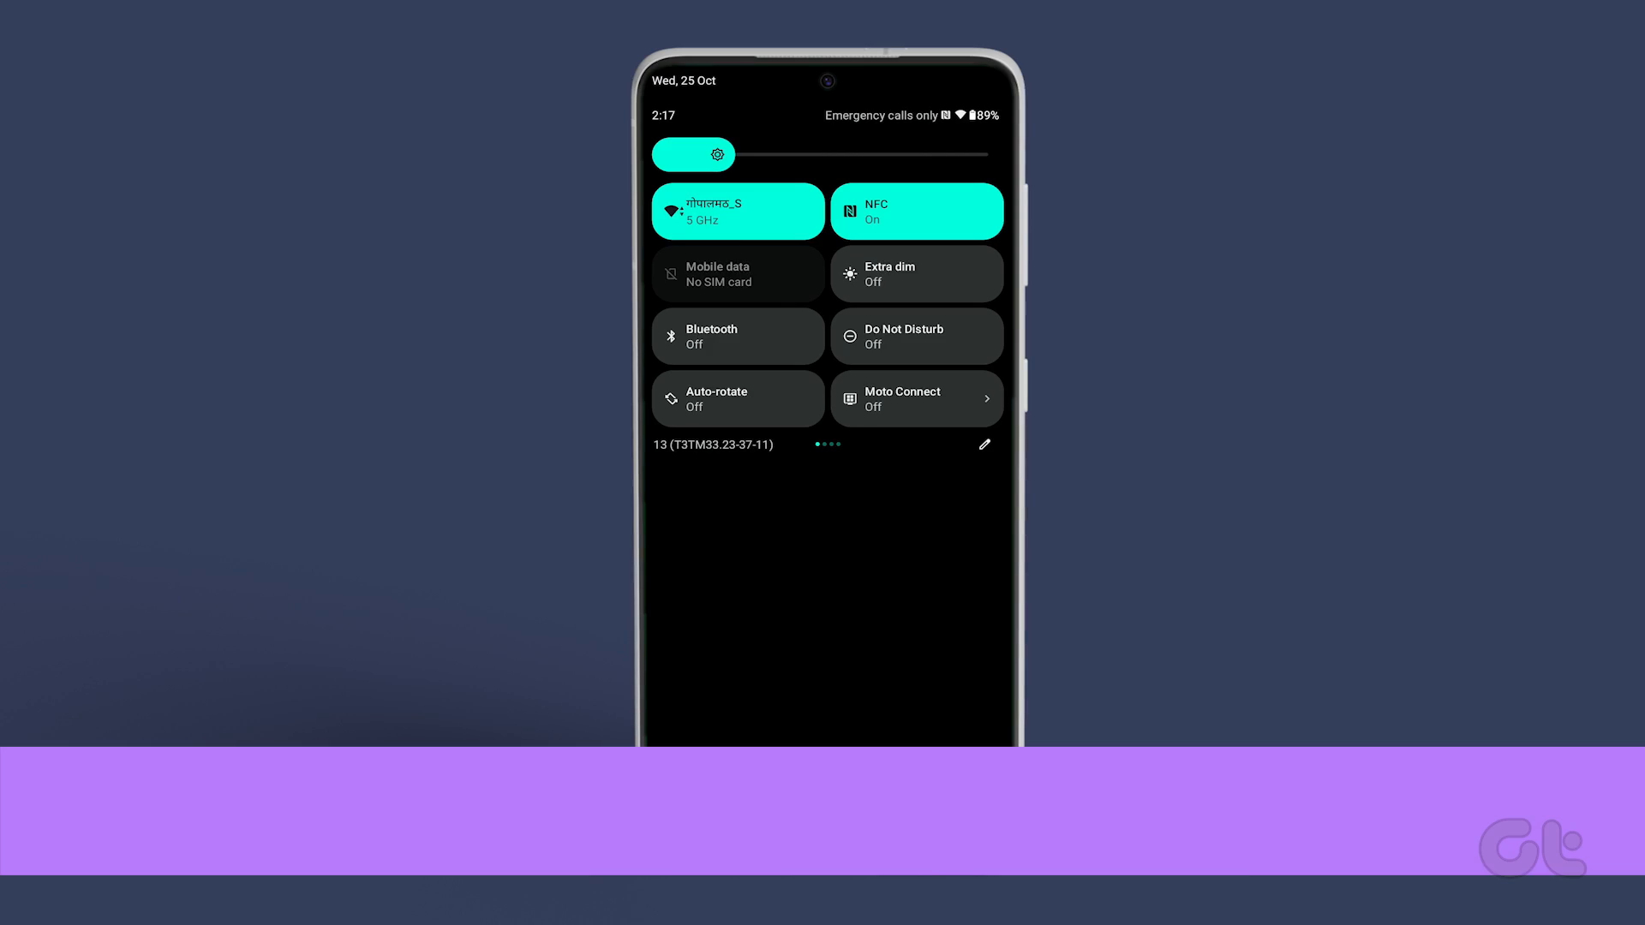
pyautogui.click(717, 154)
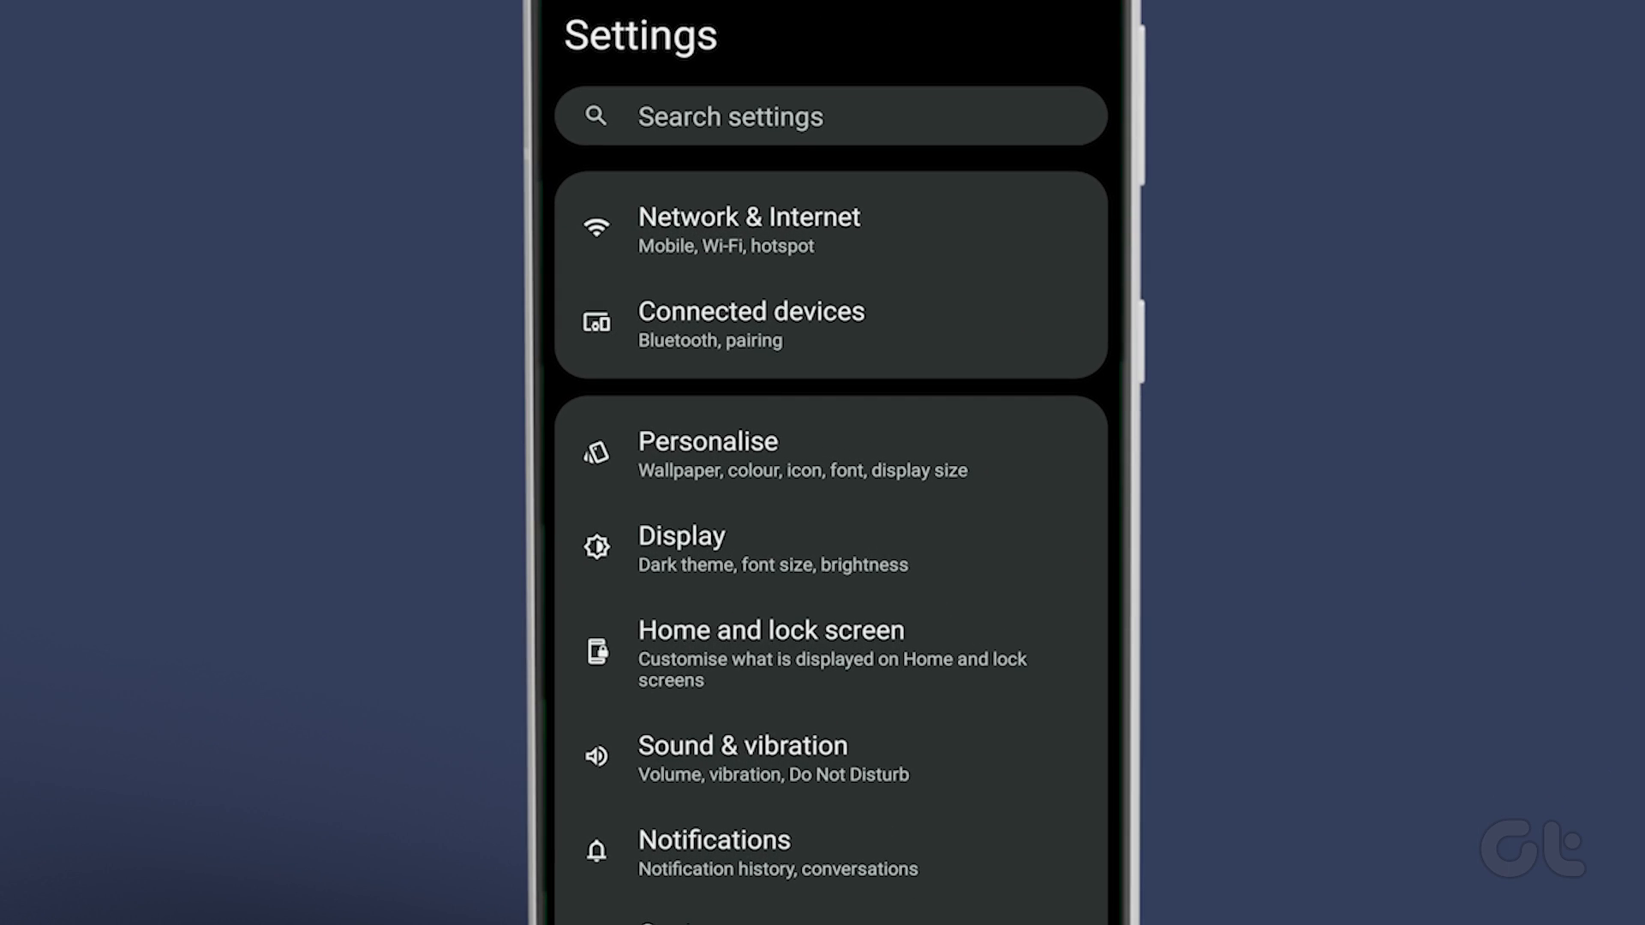
pyautogui.click(829, 224)
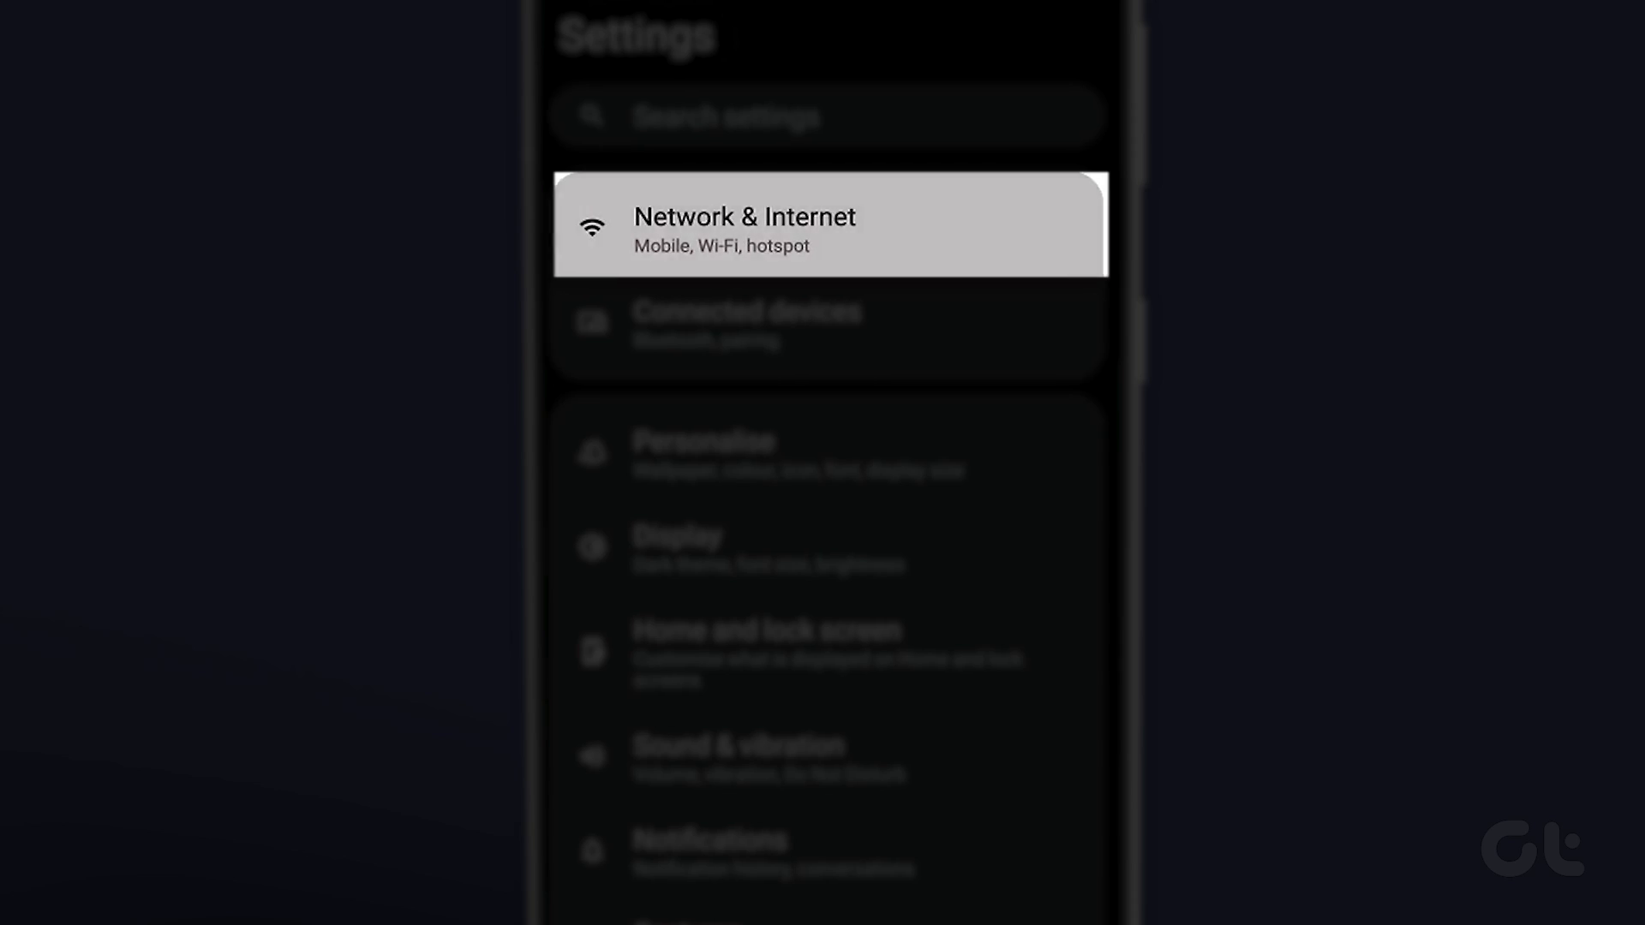
pyautogui.click(828, 223)
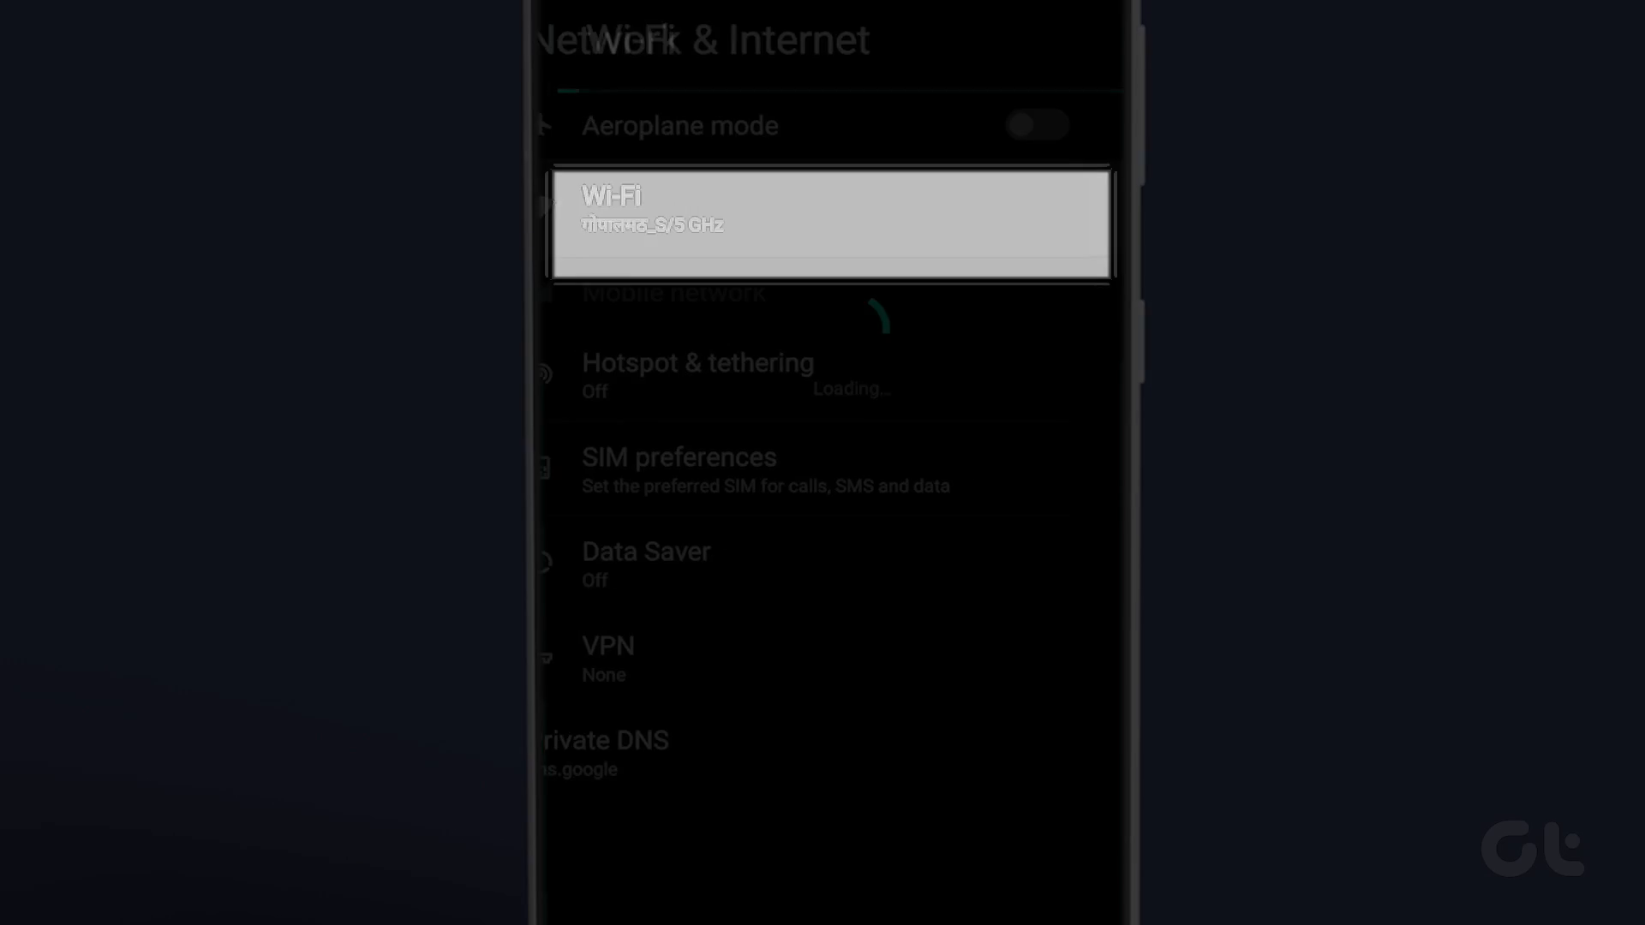
pyautogui.click(829, 223)
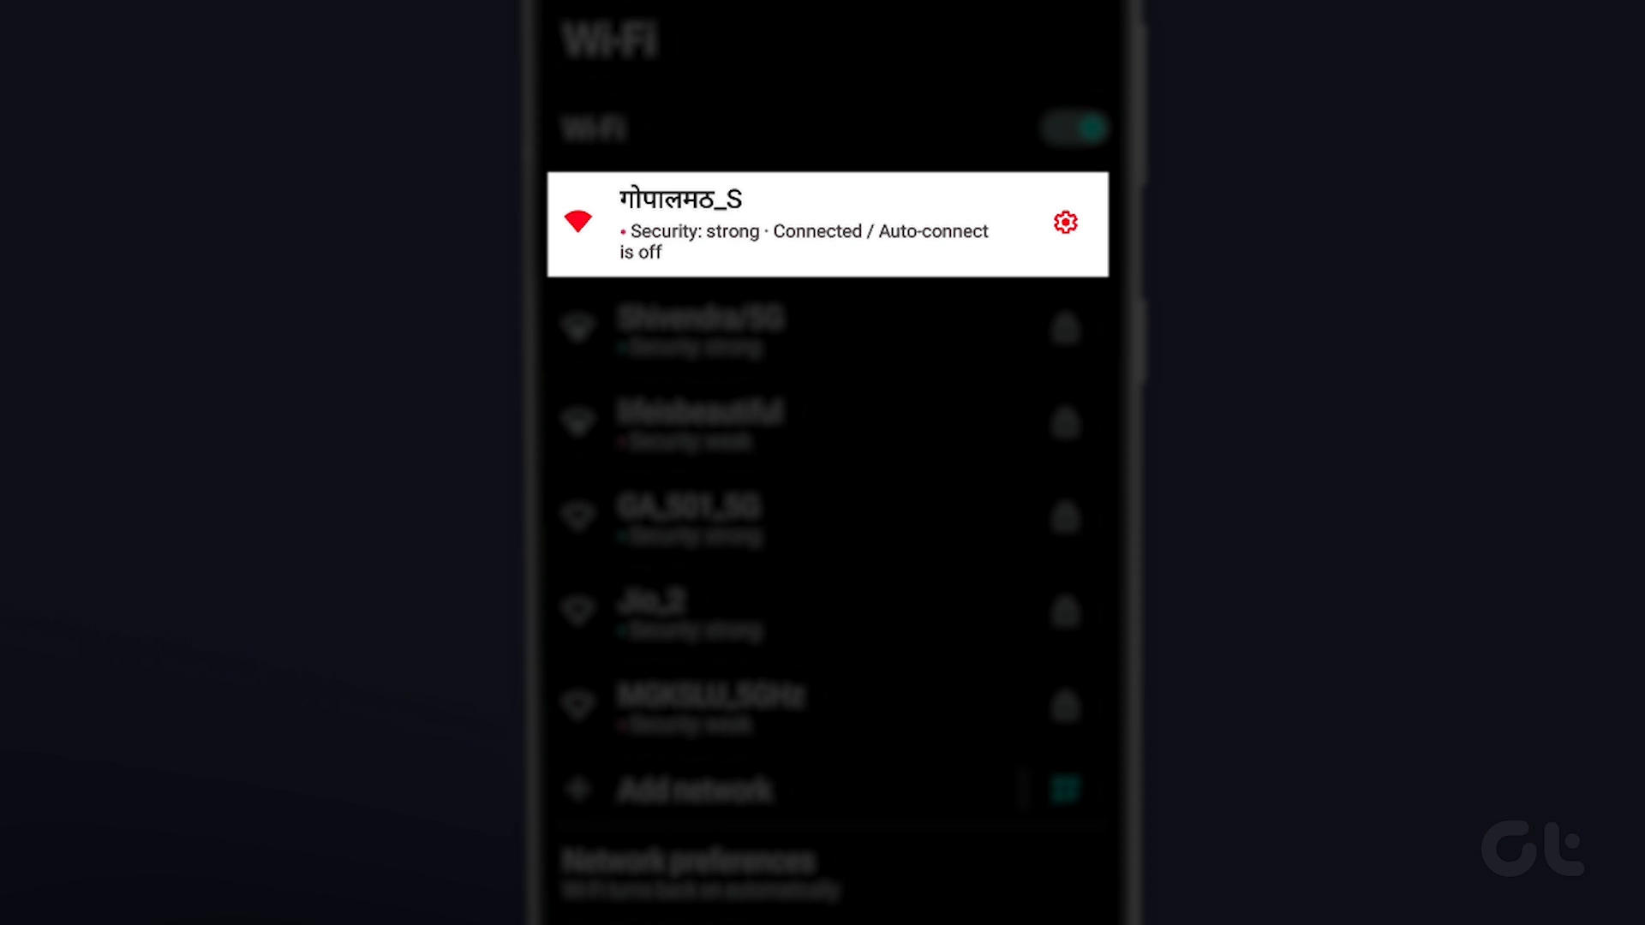
pyautogui.click(1064, 221)
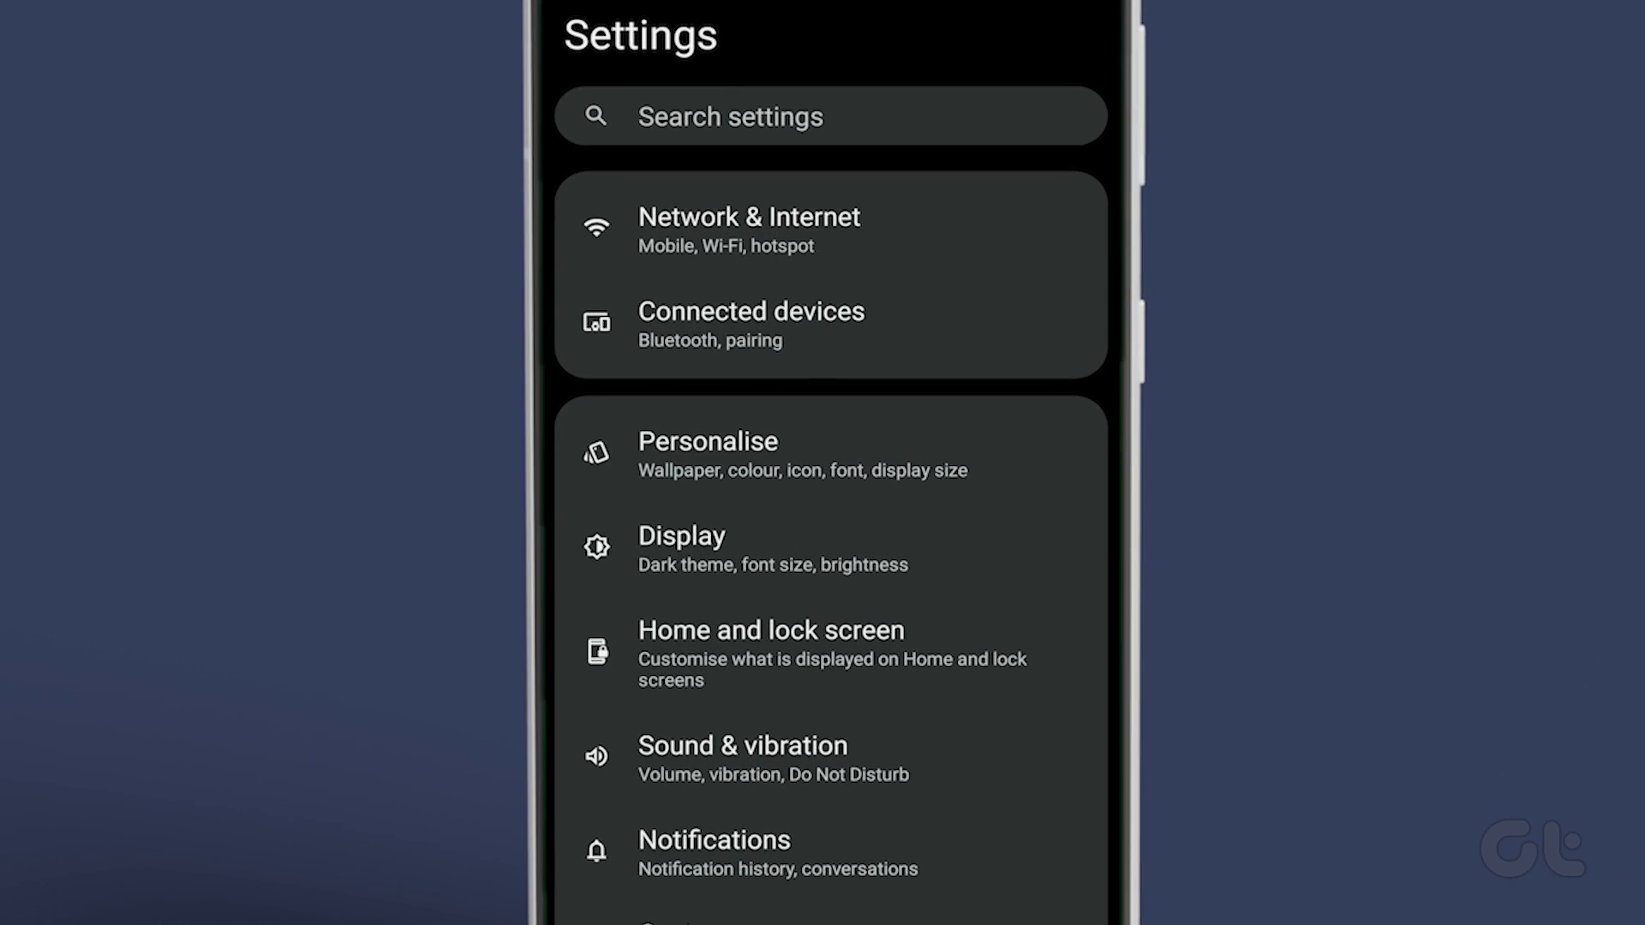
# Disable Auto-connect for the connected 5 GHz network under Network & Internet > Wi-Fi.
pyautogui.click(828, 224)
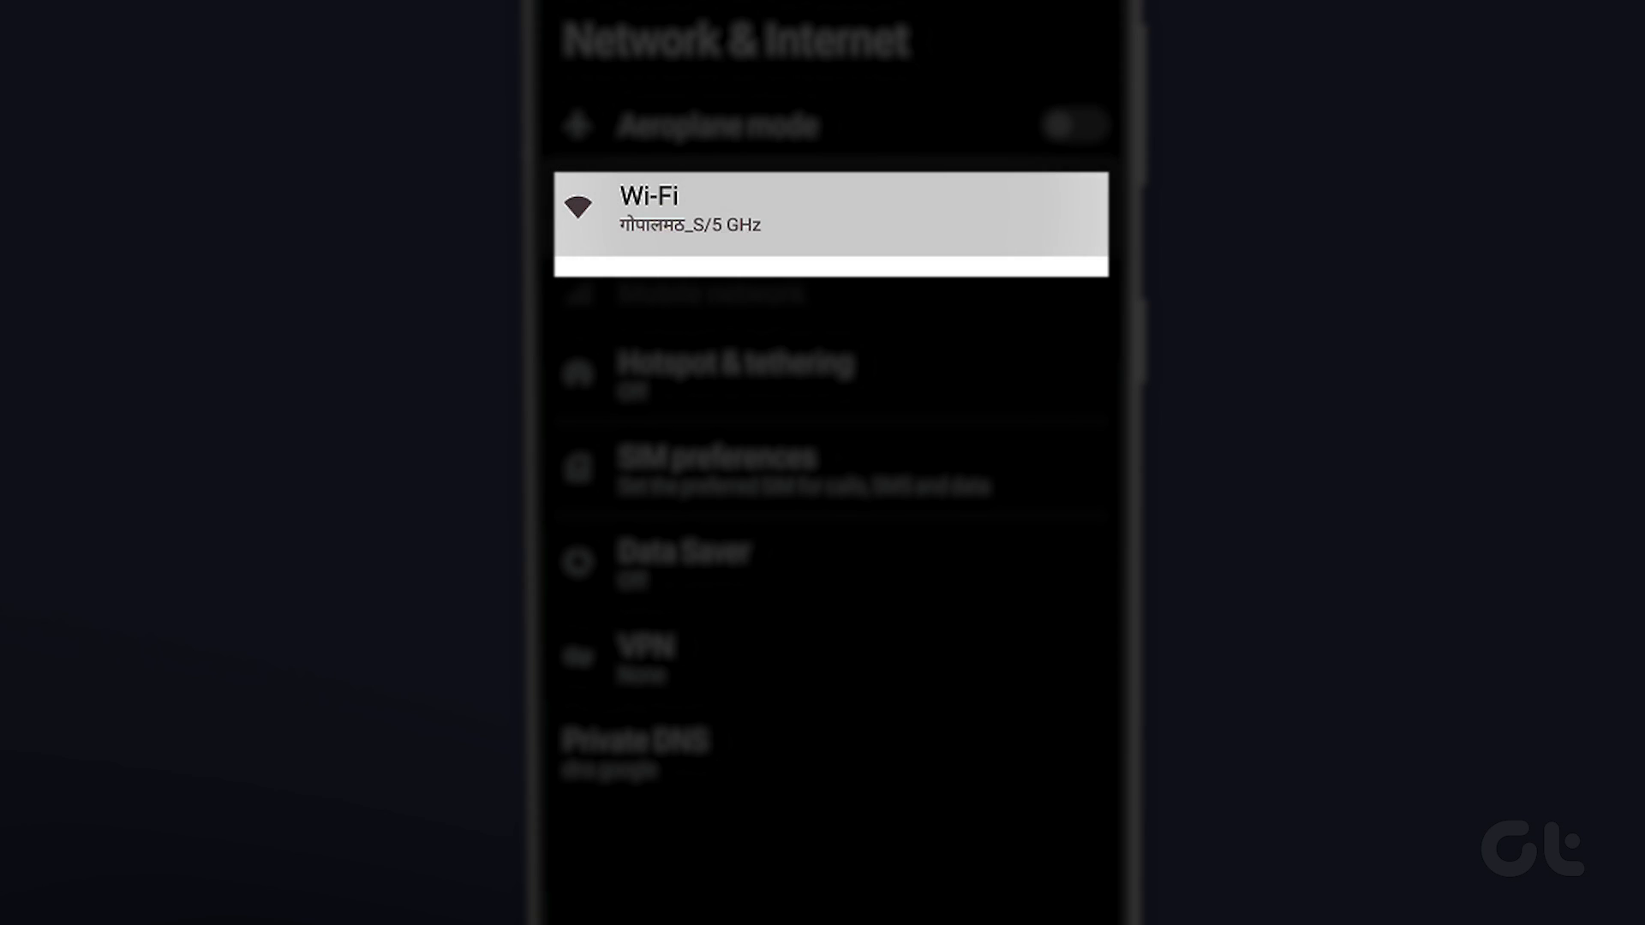
pyautogui.click(829, 222)
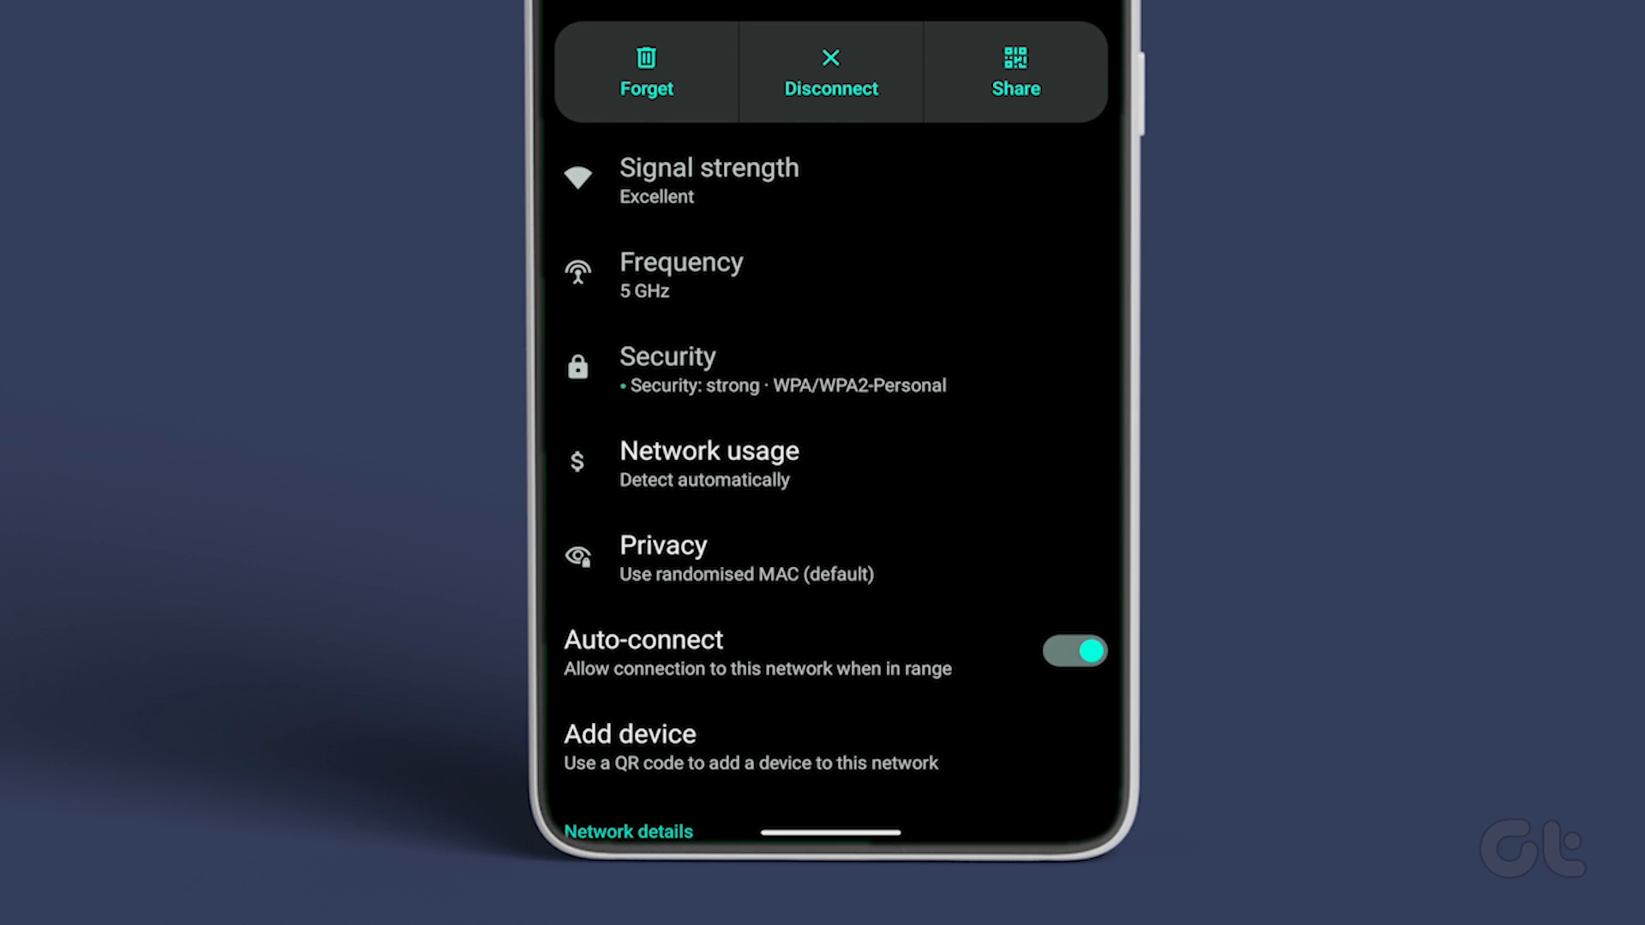
pyautogui.click(1072, 650)
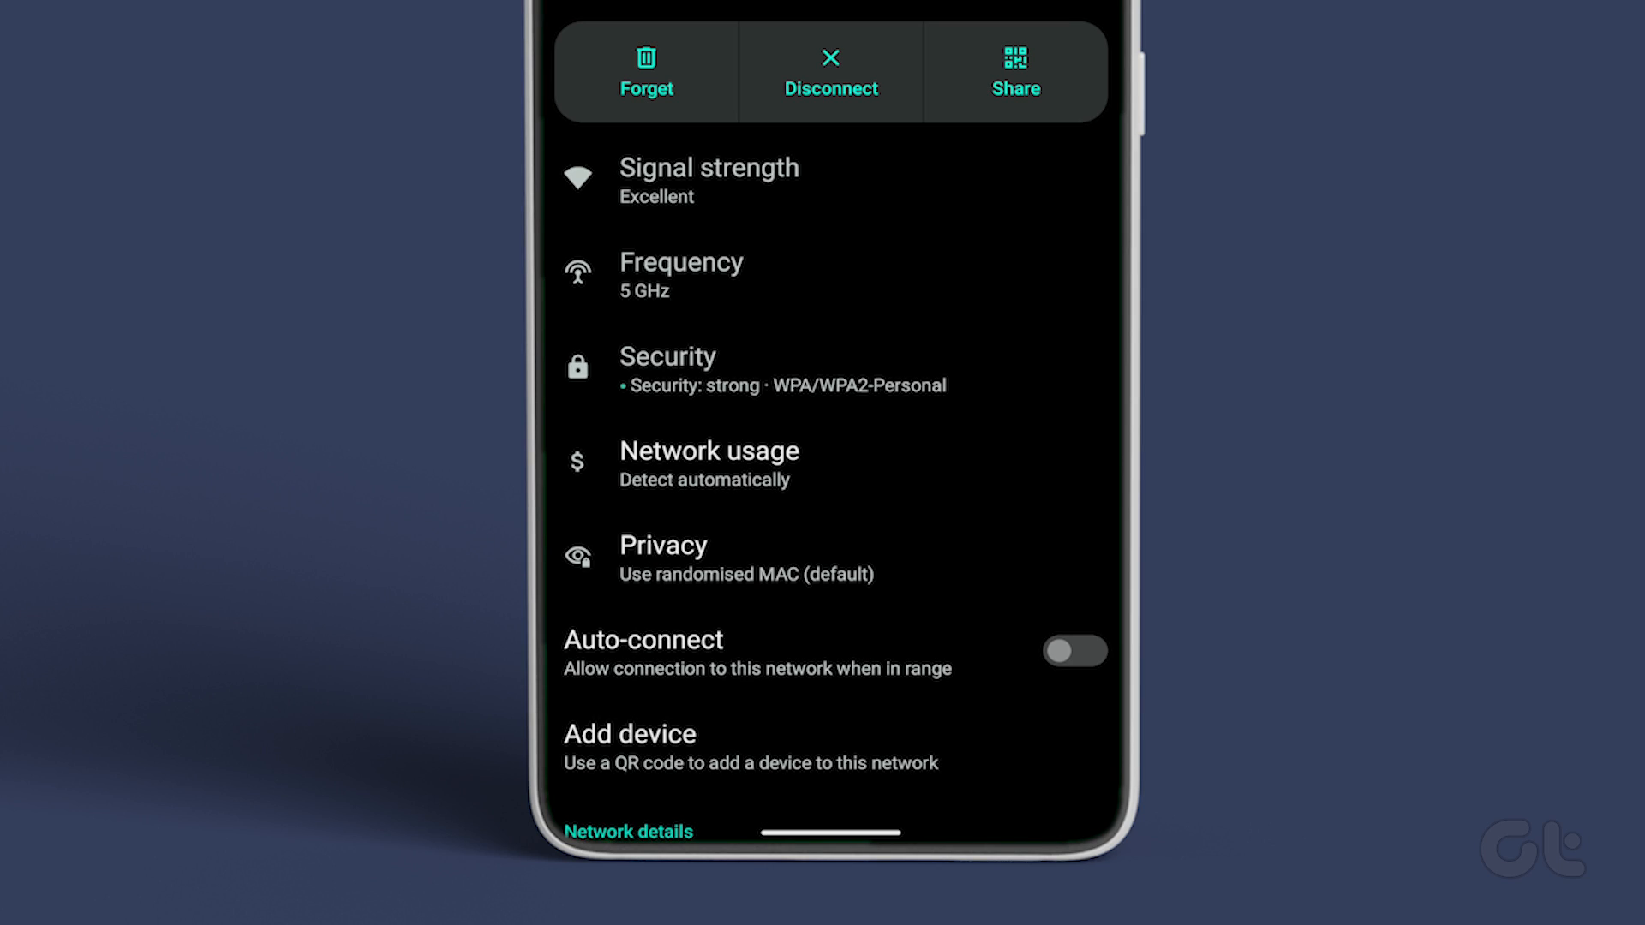
pyautogui.scroll(-3)
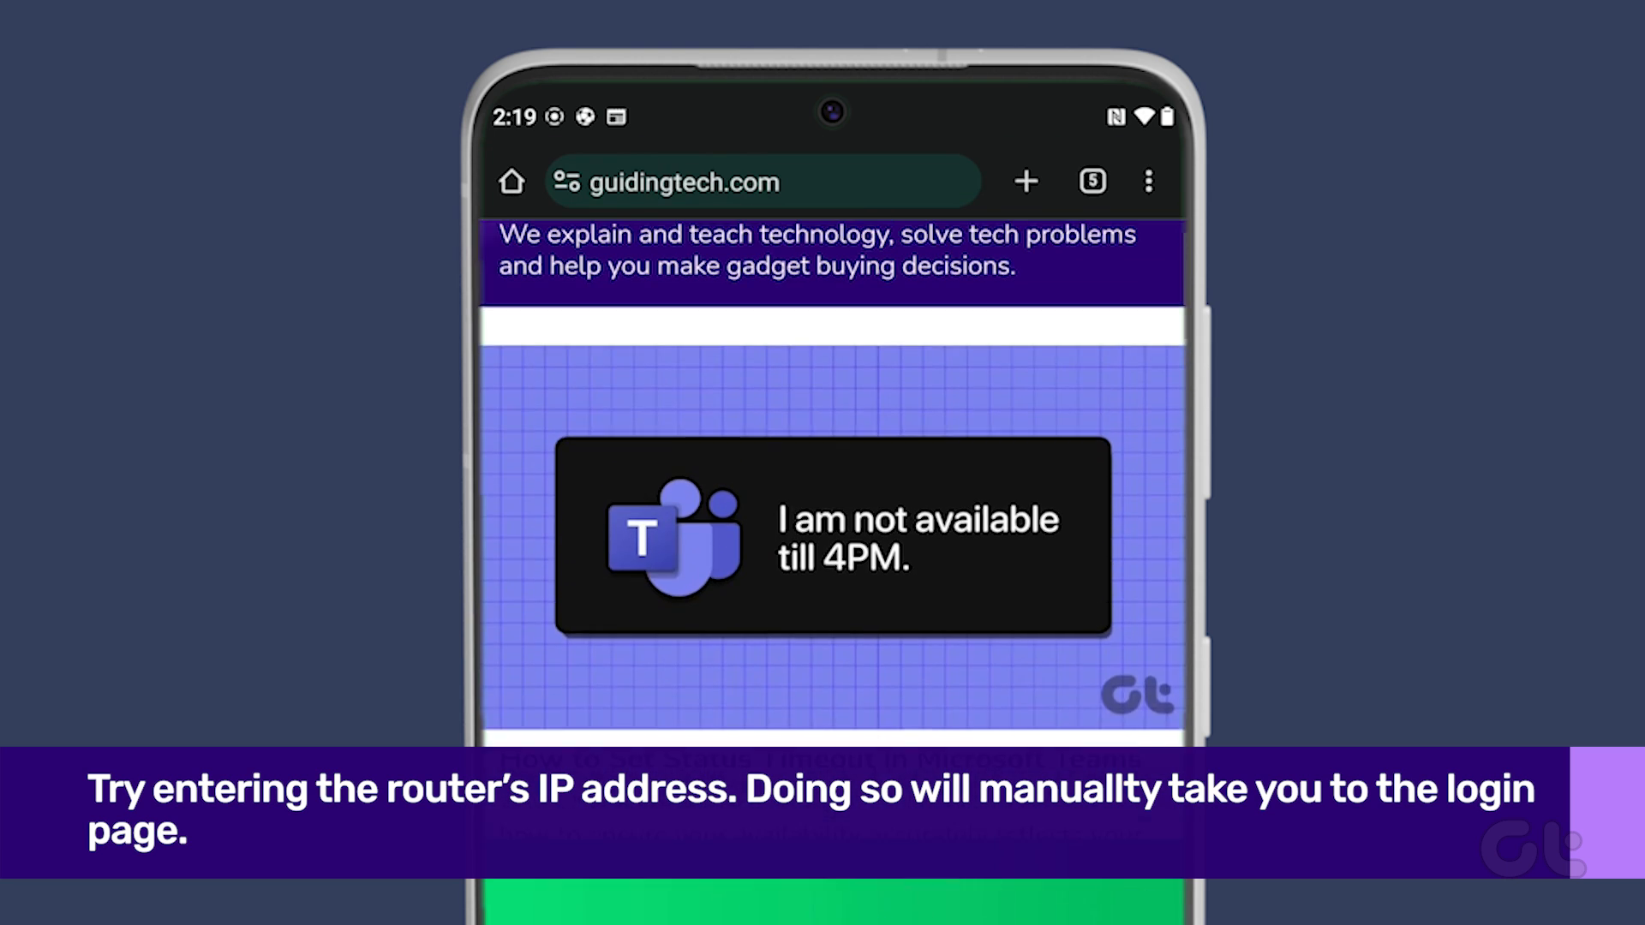
# Try router address 192.168.0.1 in Chrome, then search 'nokia router default ip address'.
pyautogui.scroll(3)
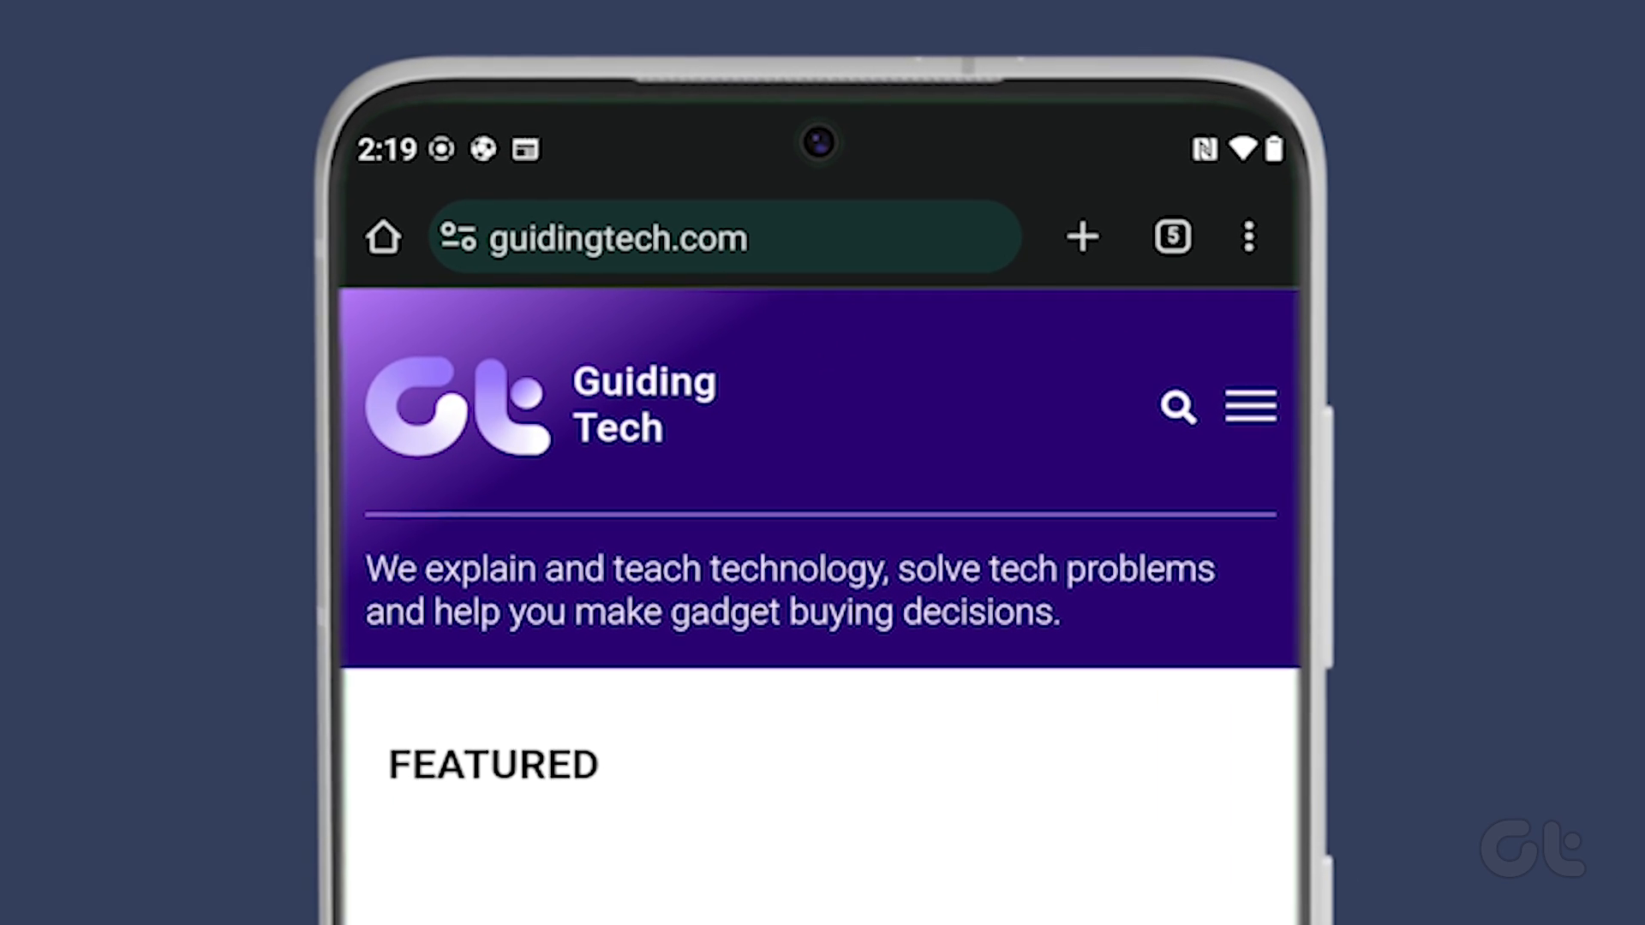
pyautogui.click(682, 237)
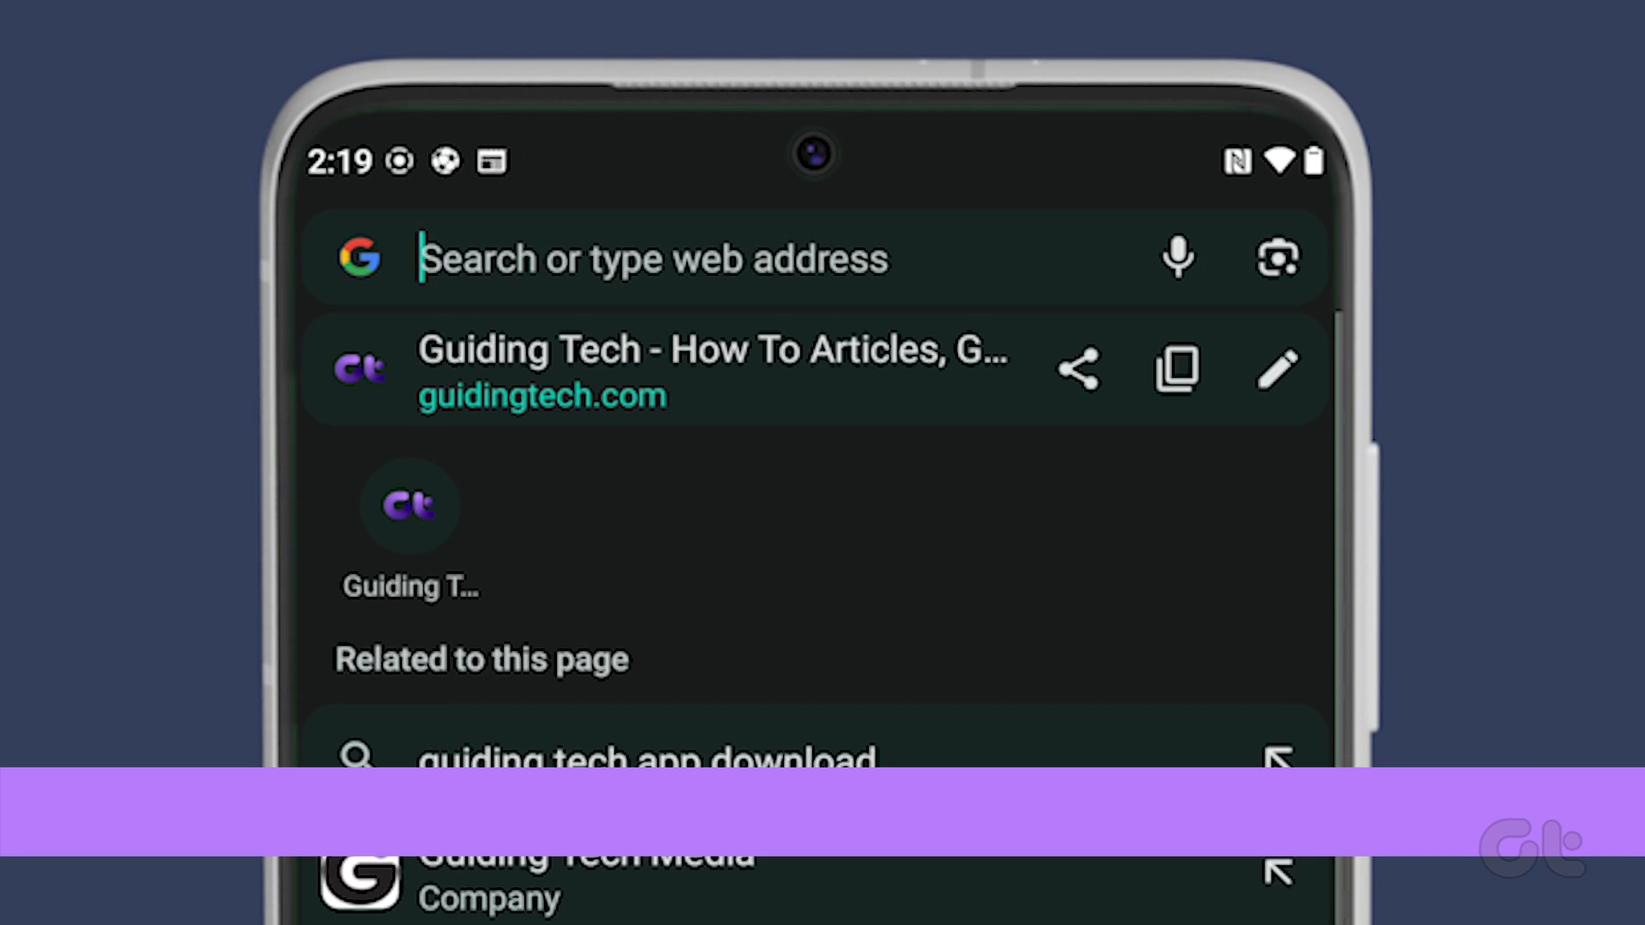
pyautogui.write('192.168.1.')
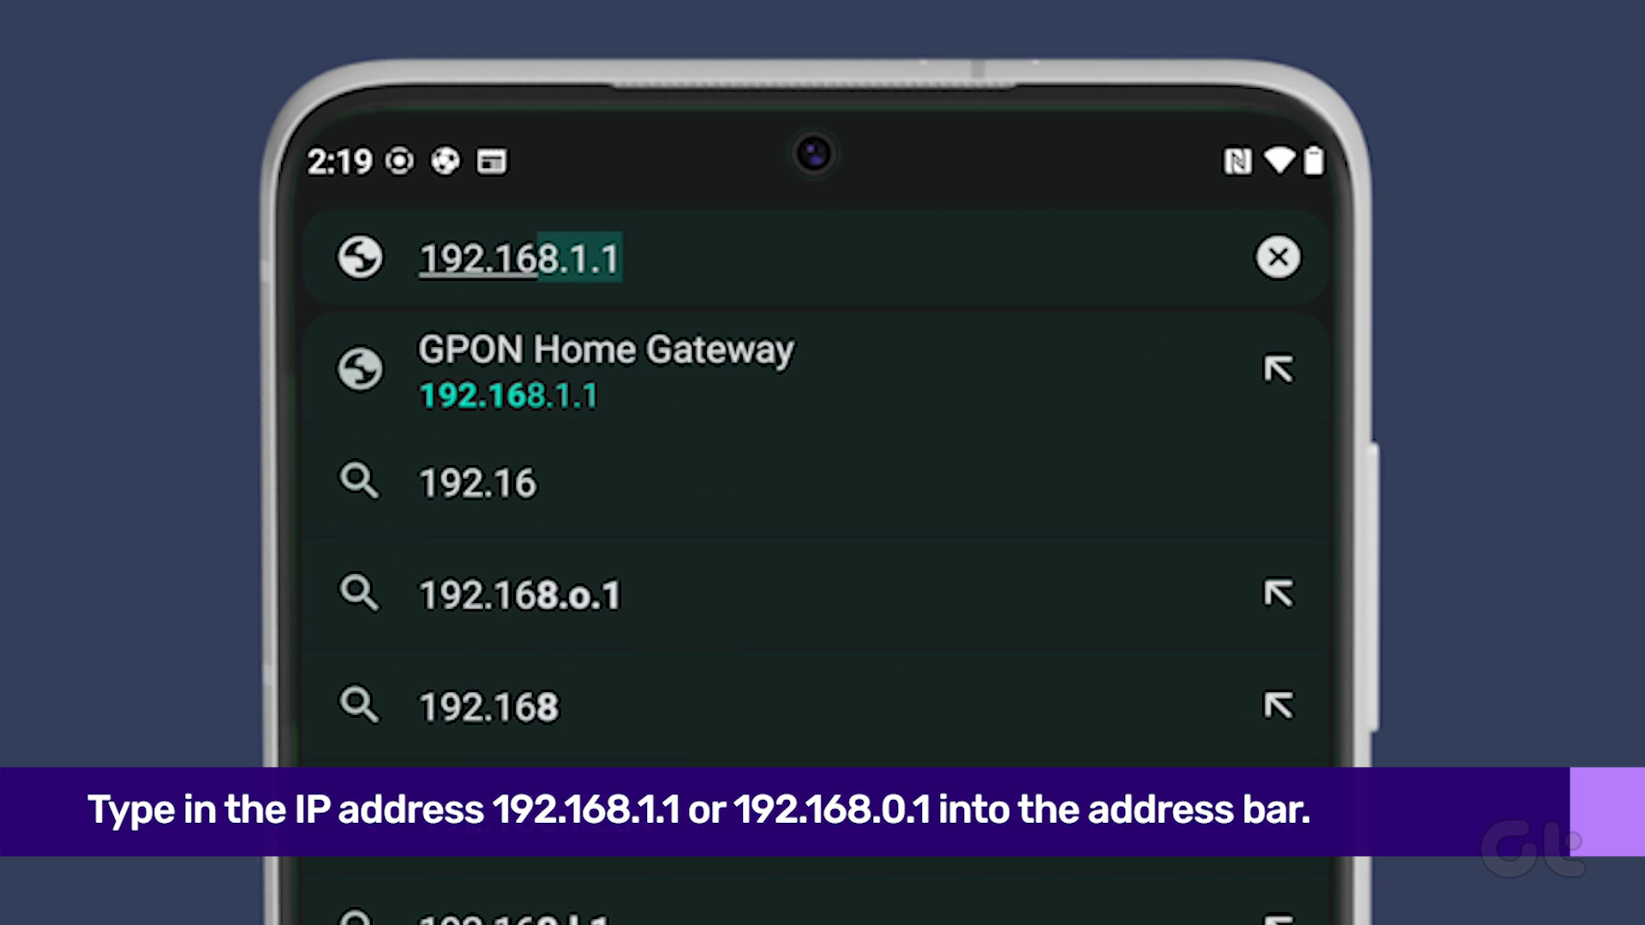
pyautogui.write('192.168.0.1')
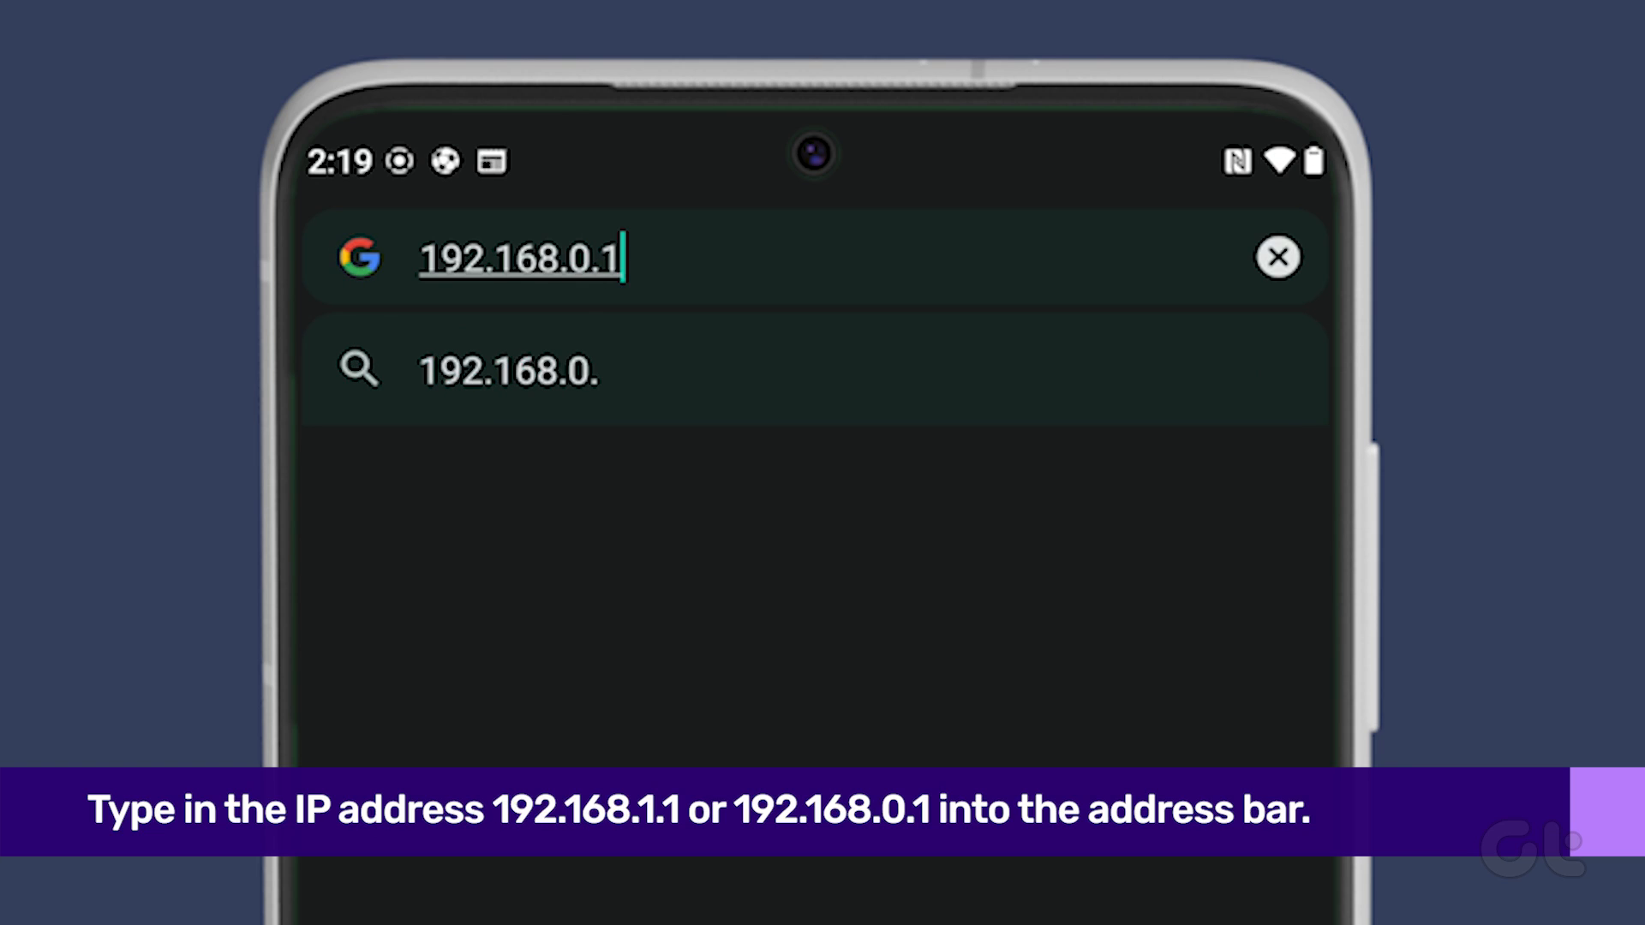
pyautogui.write('1')
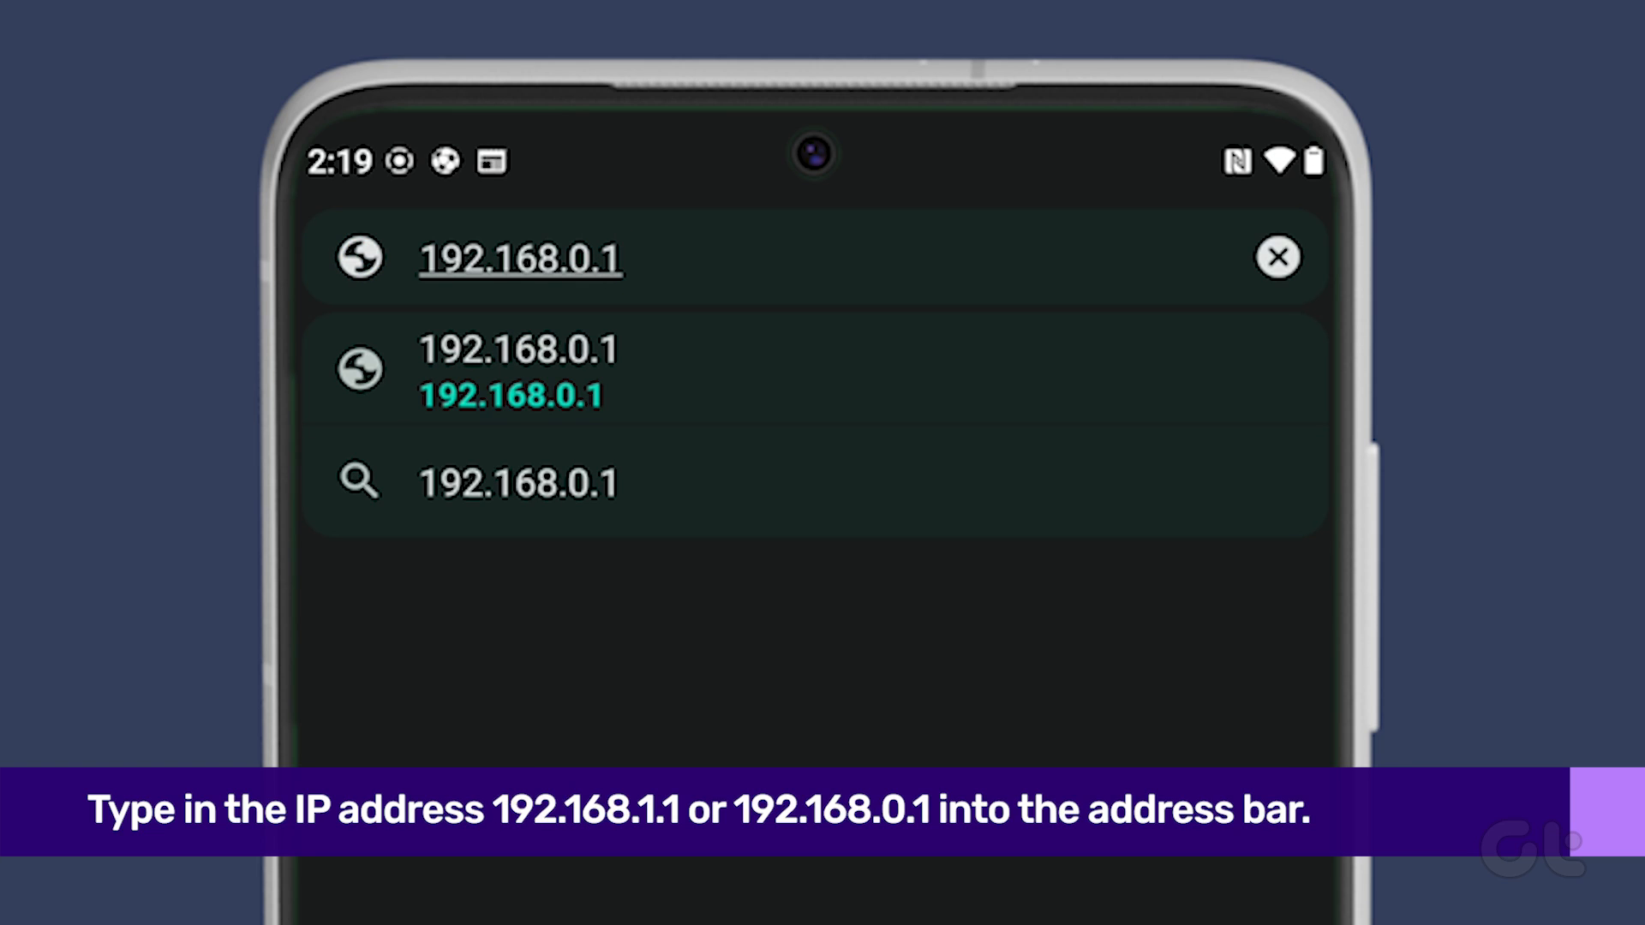
pyautogui.click(520, 258)
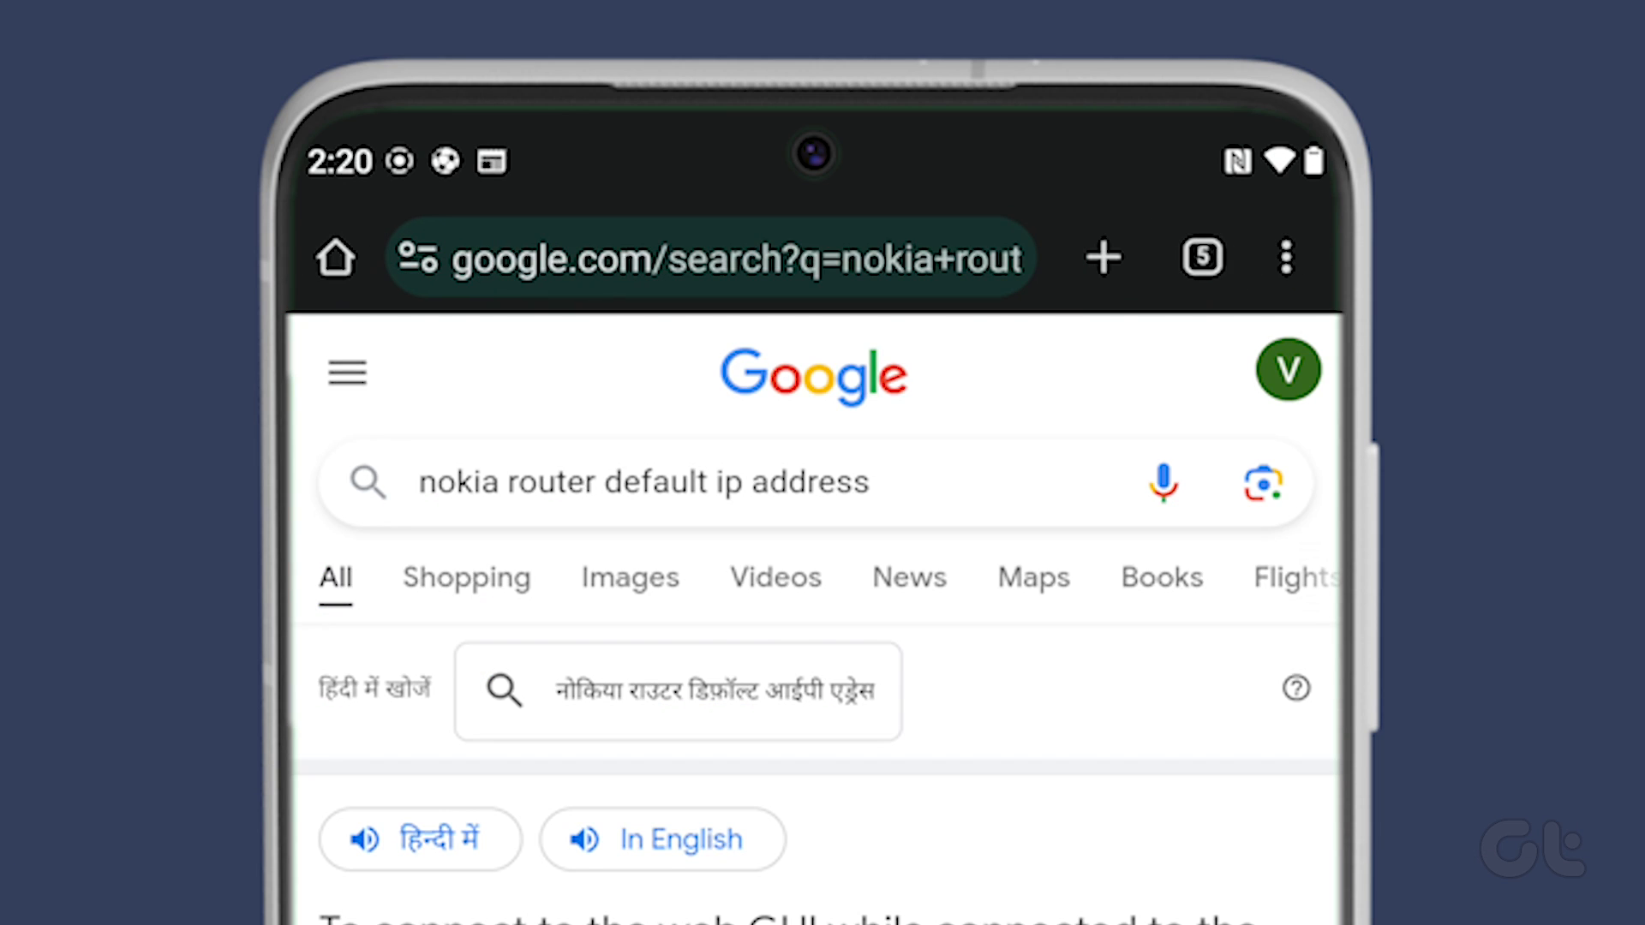
# Copy the router address 192.168.18.1 from the Nokia search result snippet.
pyautogui.scroll(-3)
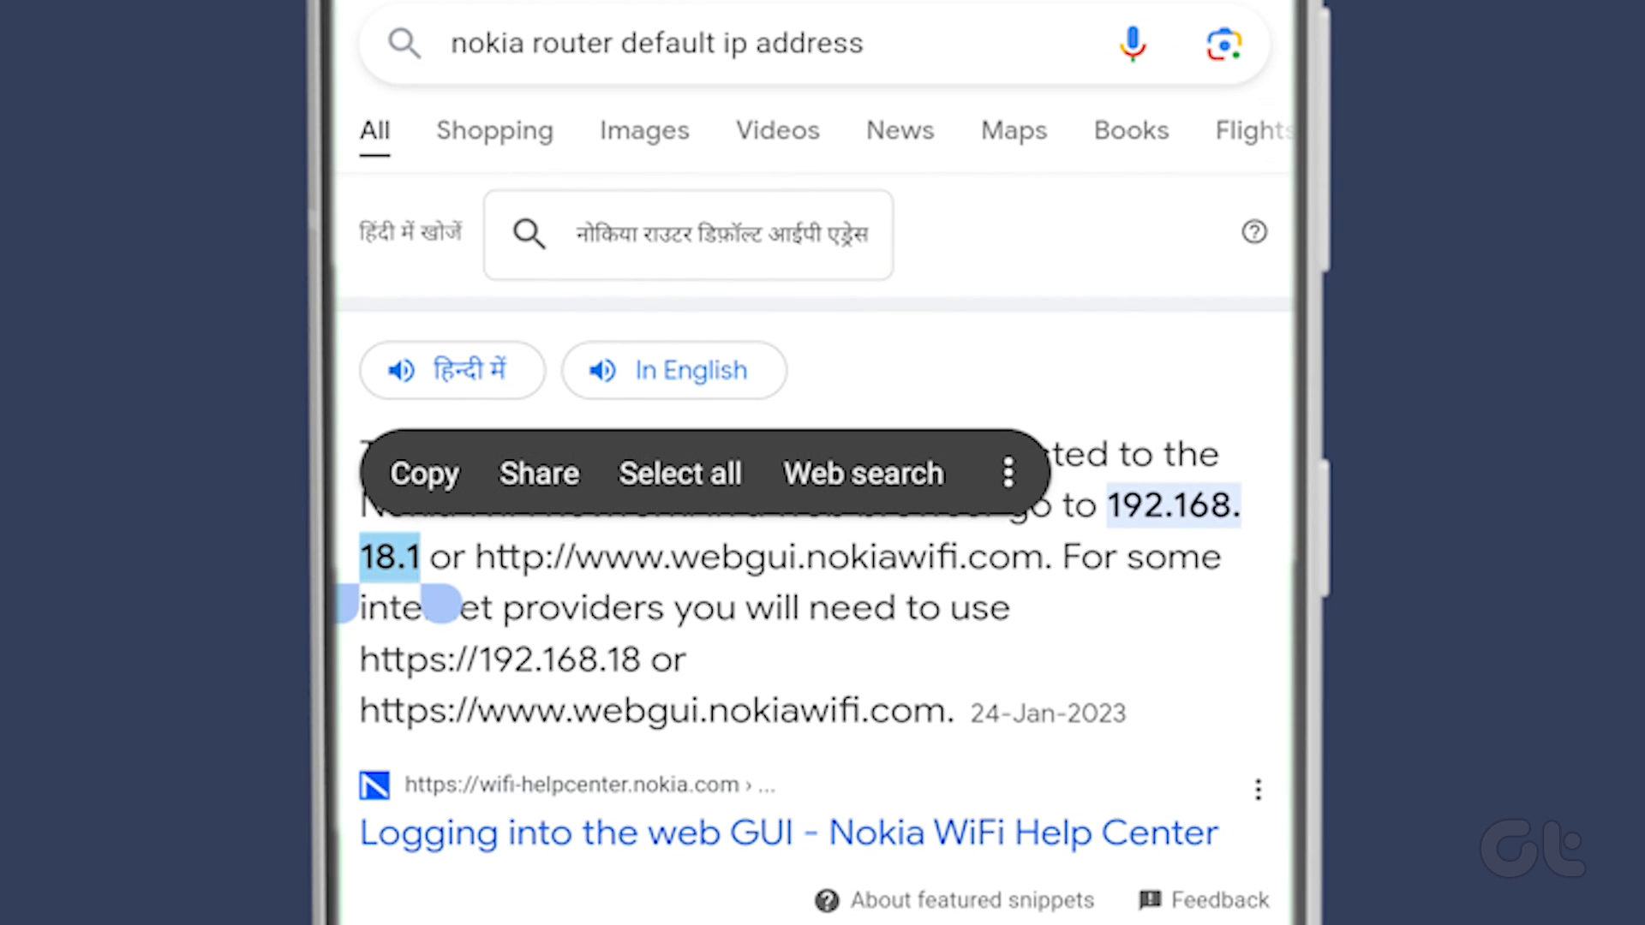
pyautogui.click(499, 855)
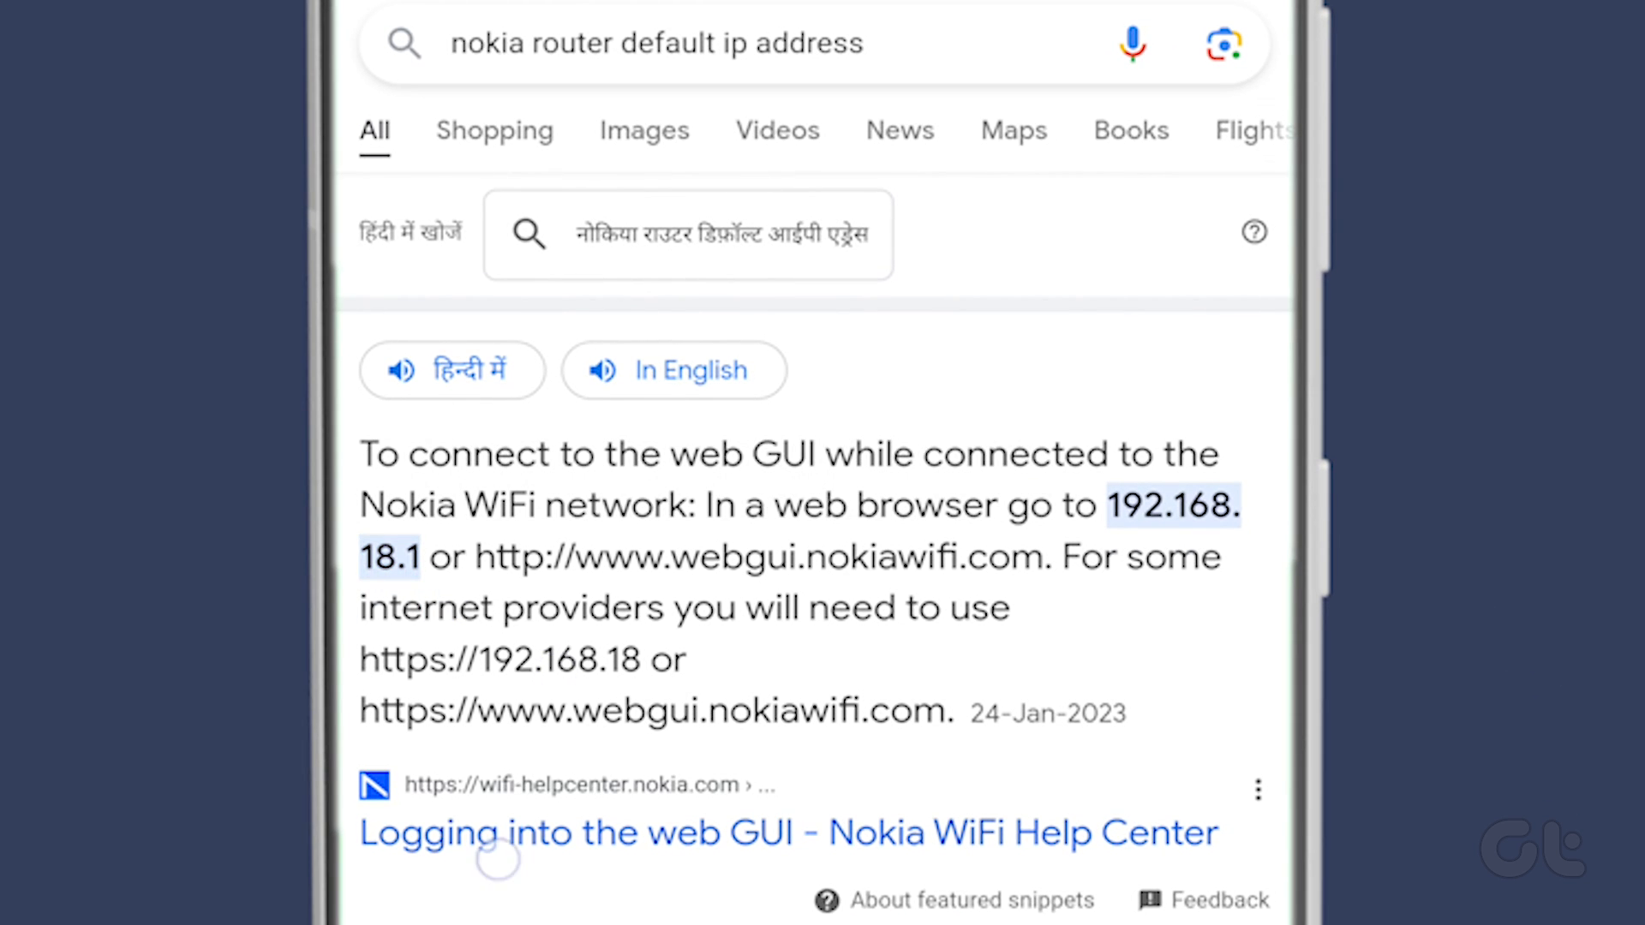
pyautogui.scroll(-3)
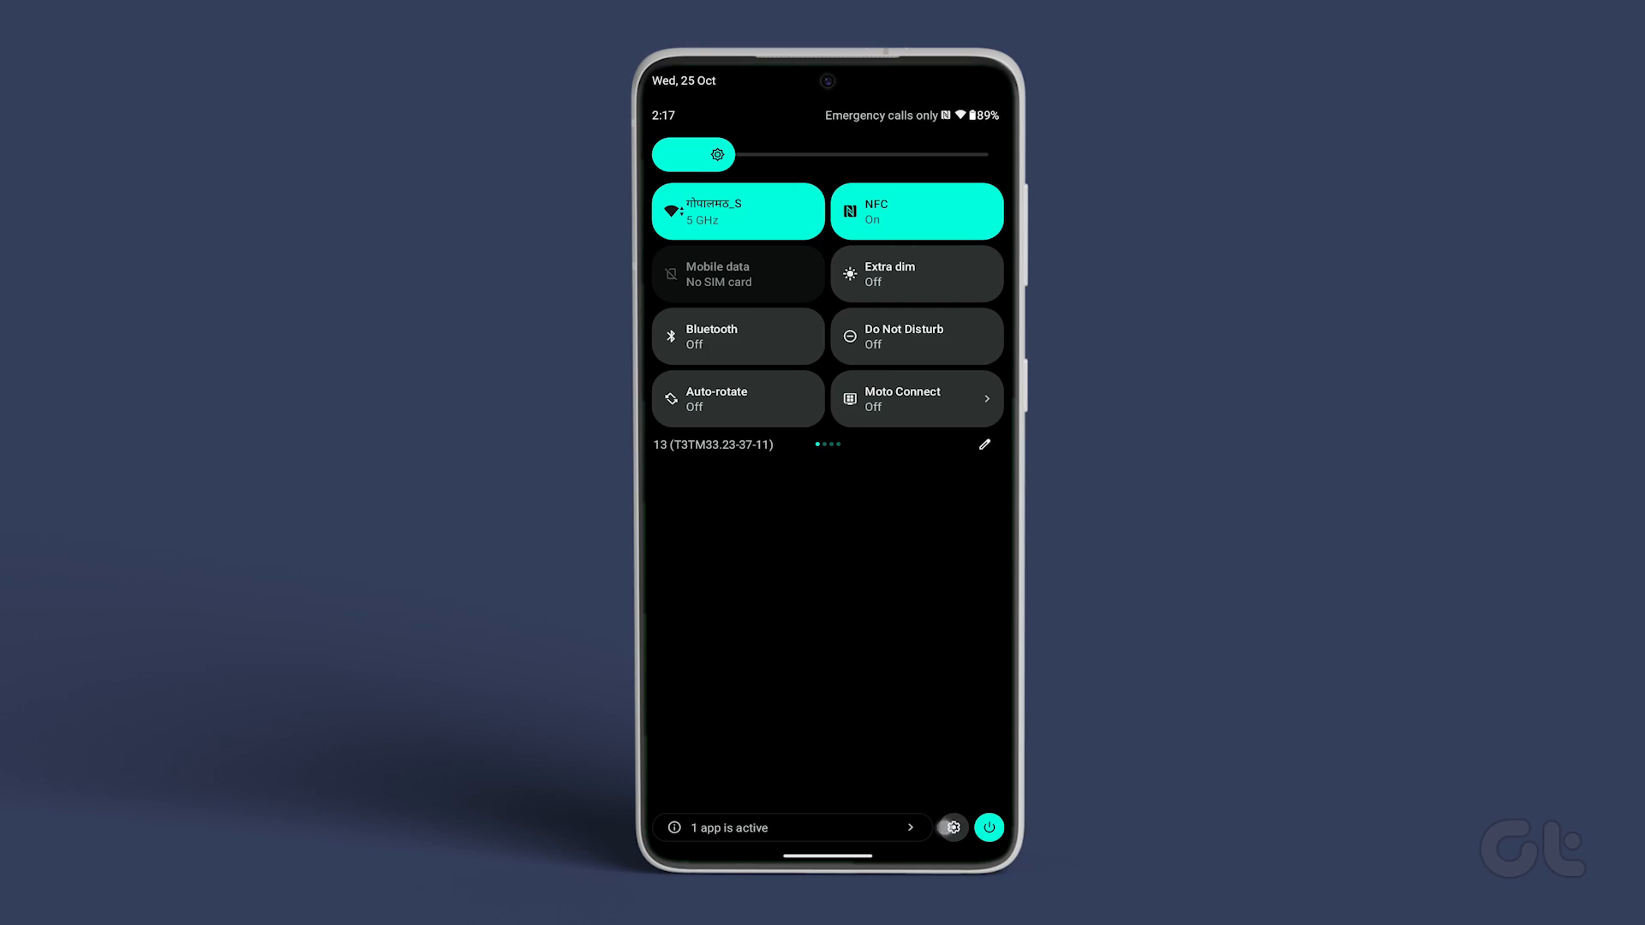
# Save dns.google as the Private DNS provider hostname under Network & Internet.
pyautogui.click(951, 827)
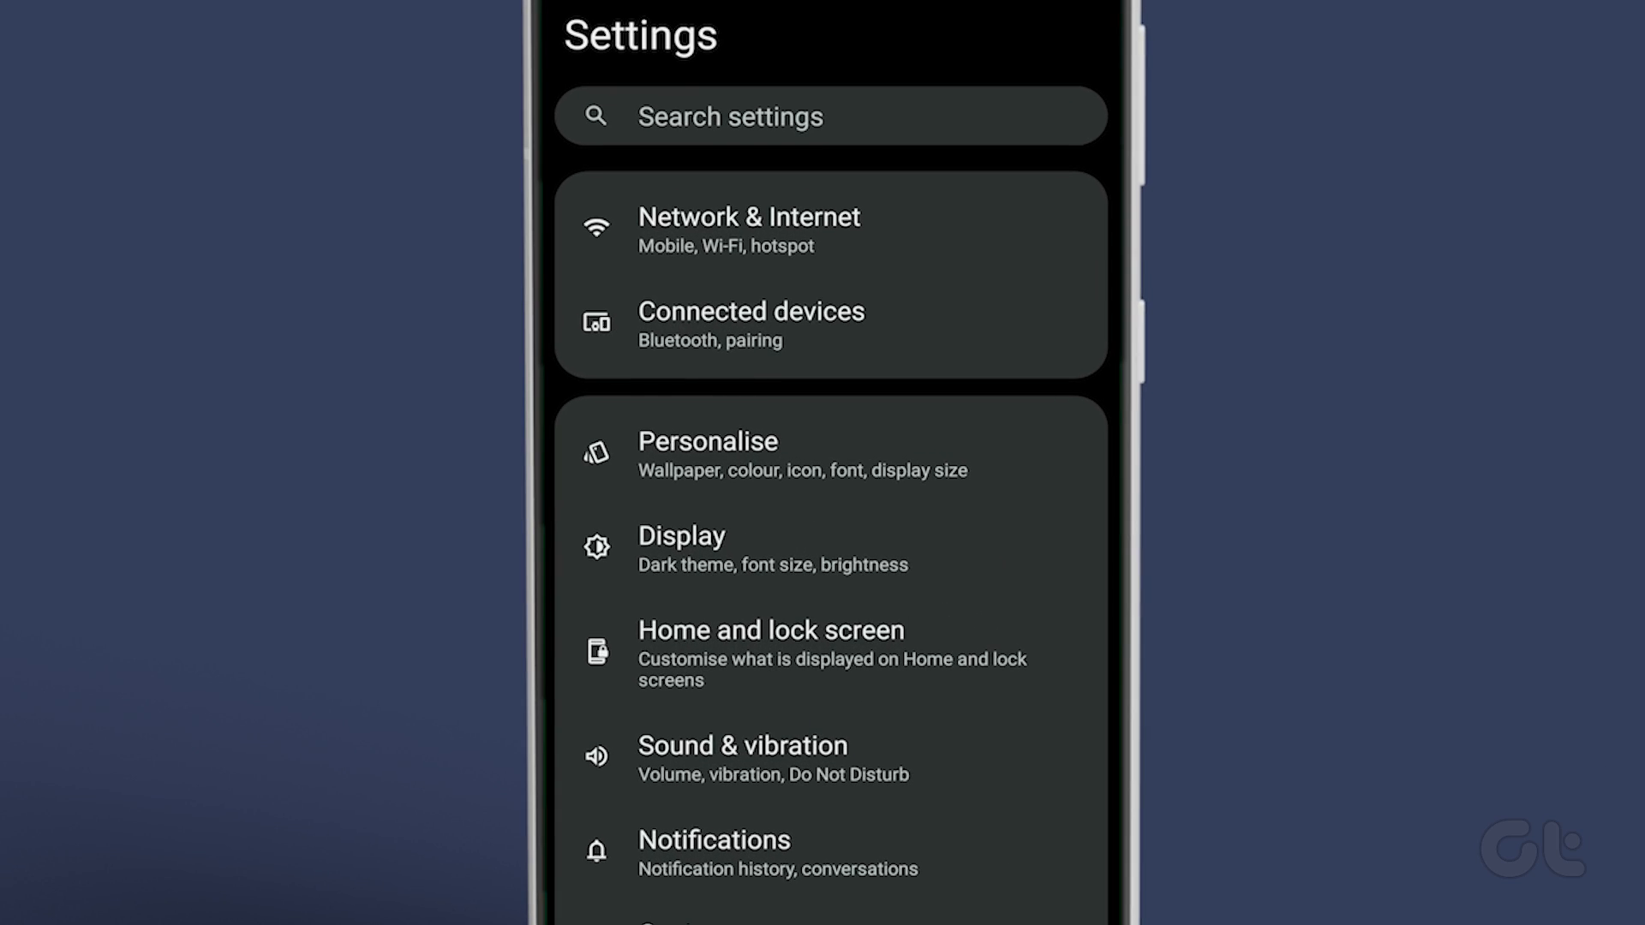
pyautogui.click(828, 216)
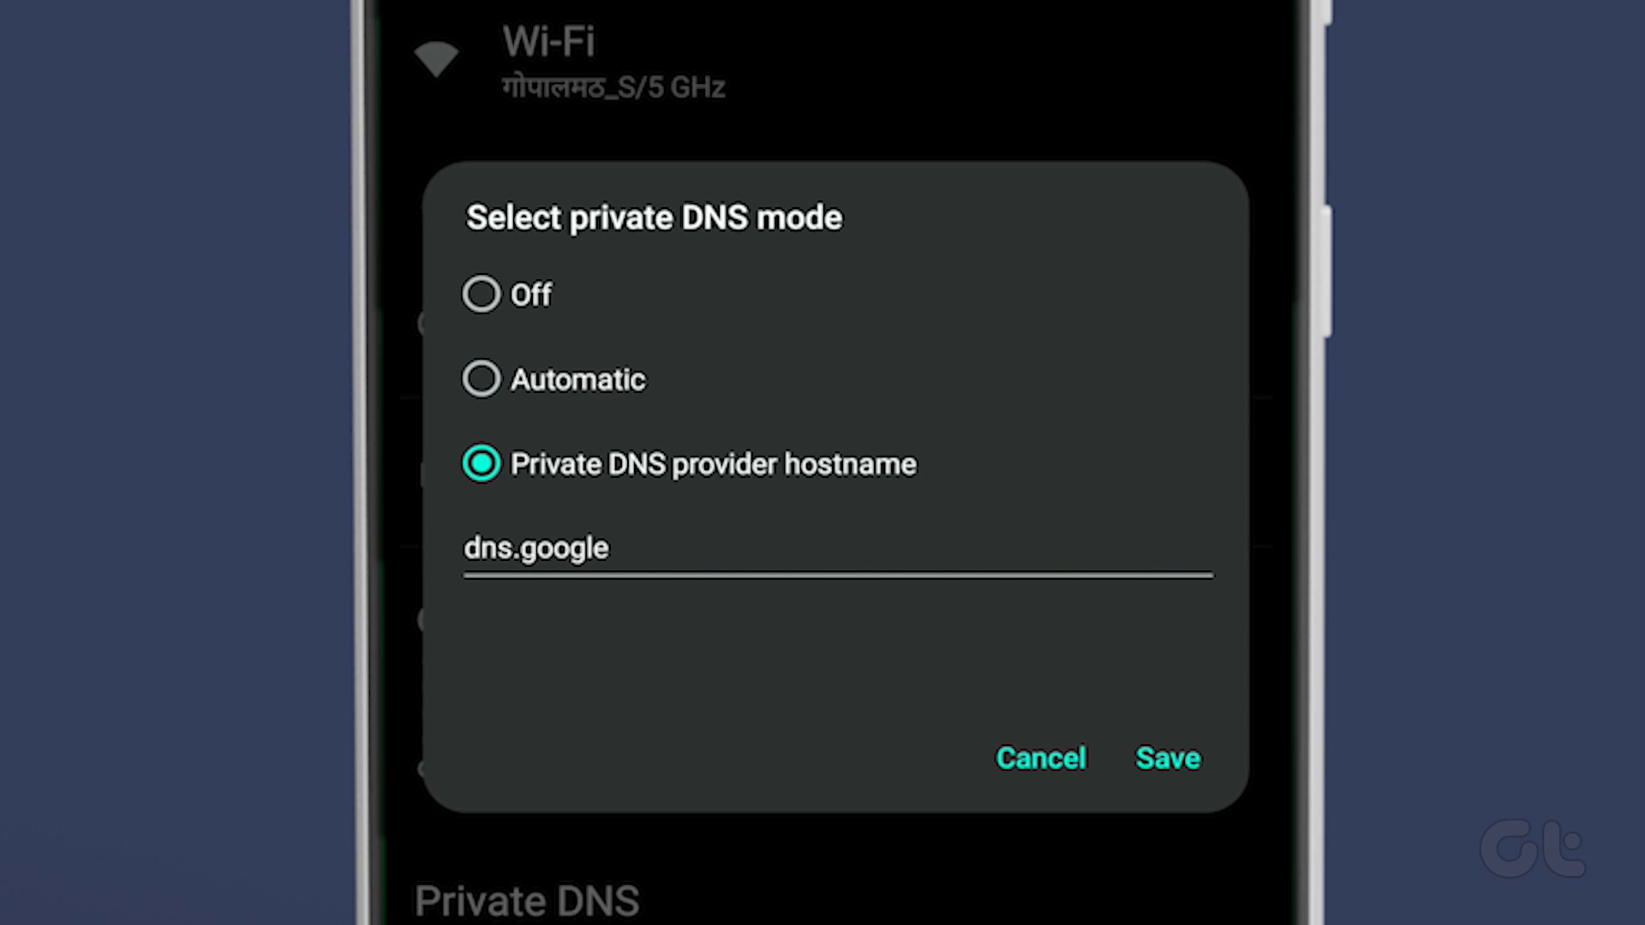
pyautogui.click(1166, 758)
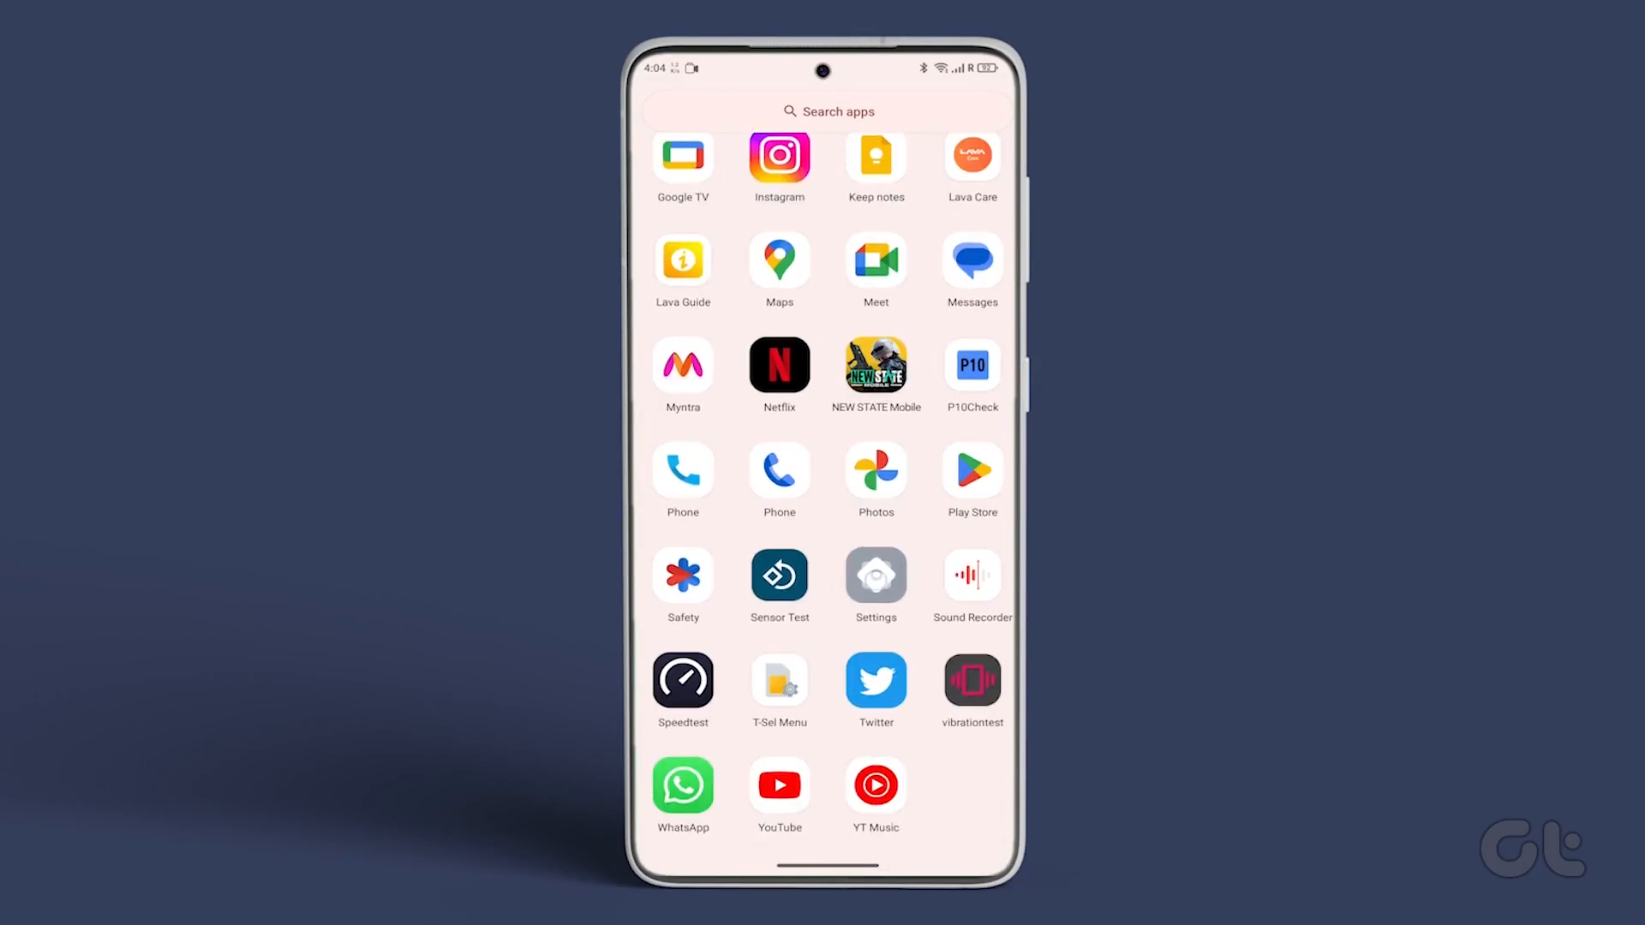
# Launch the Settings app from the app drawer.
pyautogui.click(875, 575)
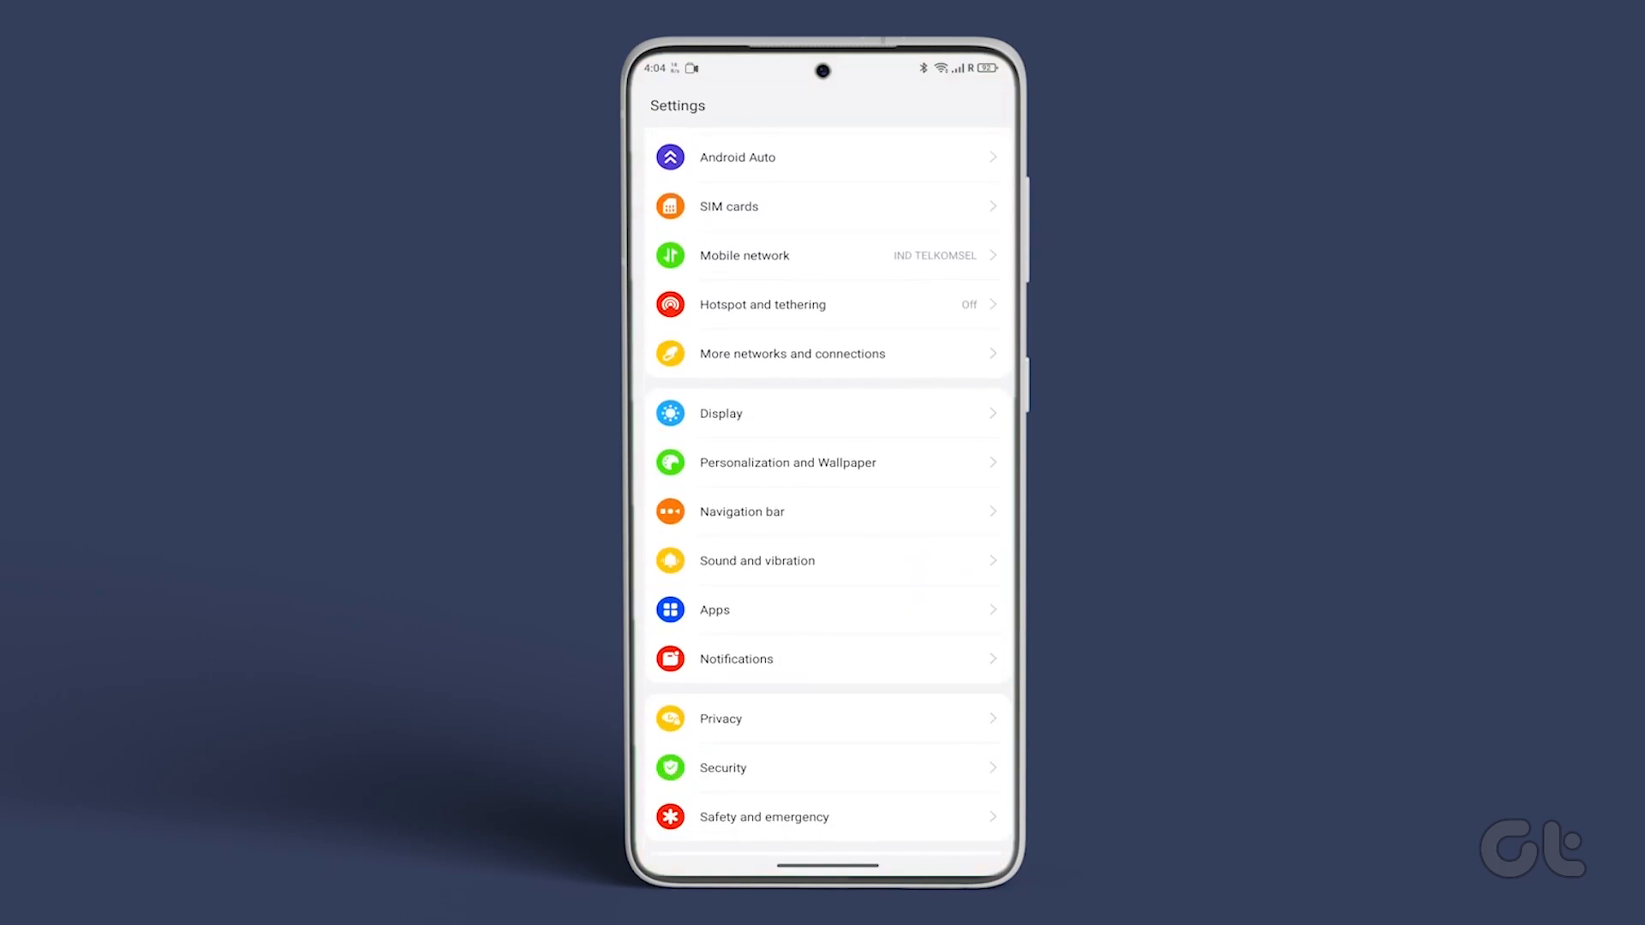